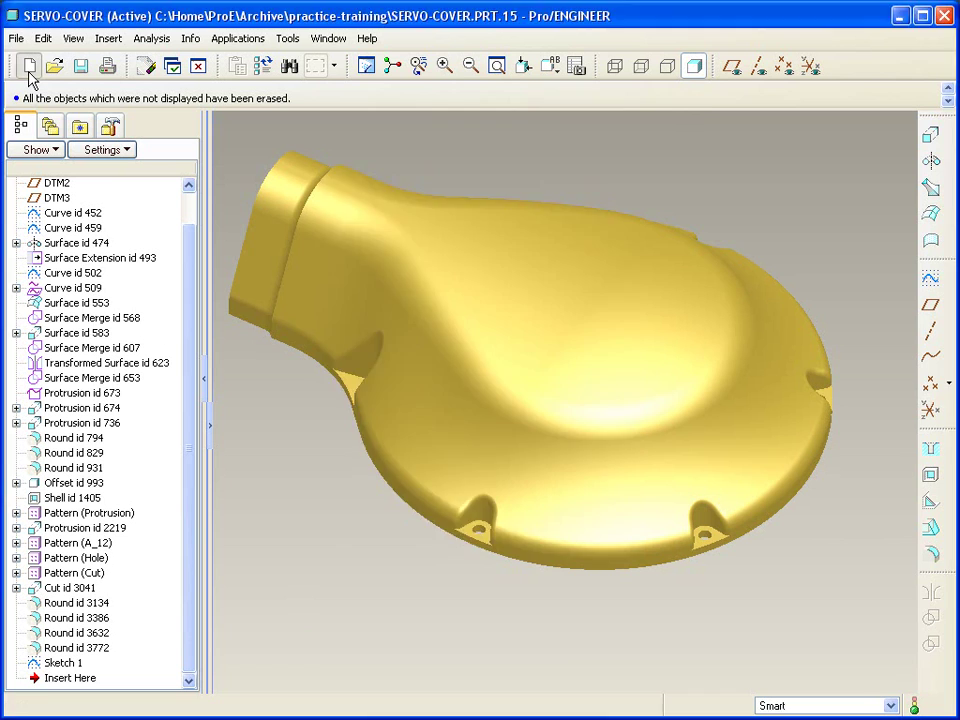
Create a new assembly named basic-contour
left_click(25, 64)
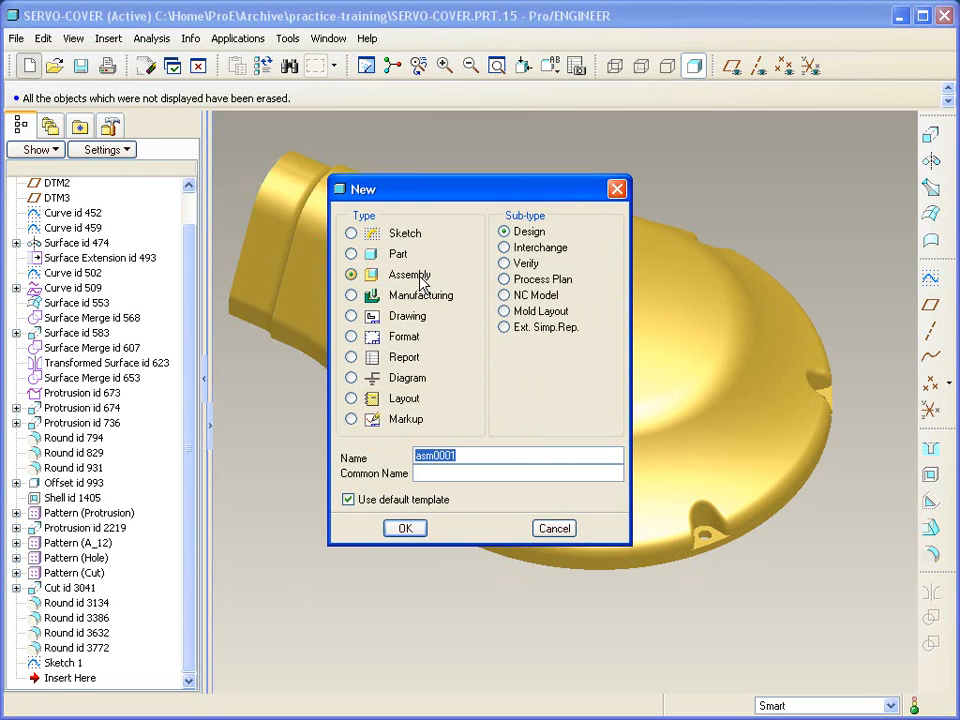
type("basic-")
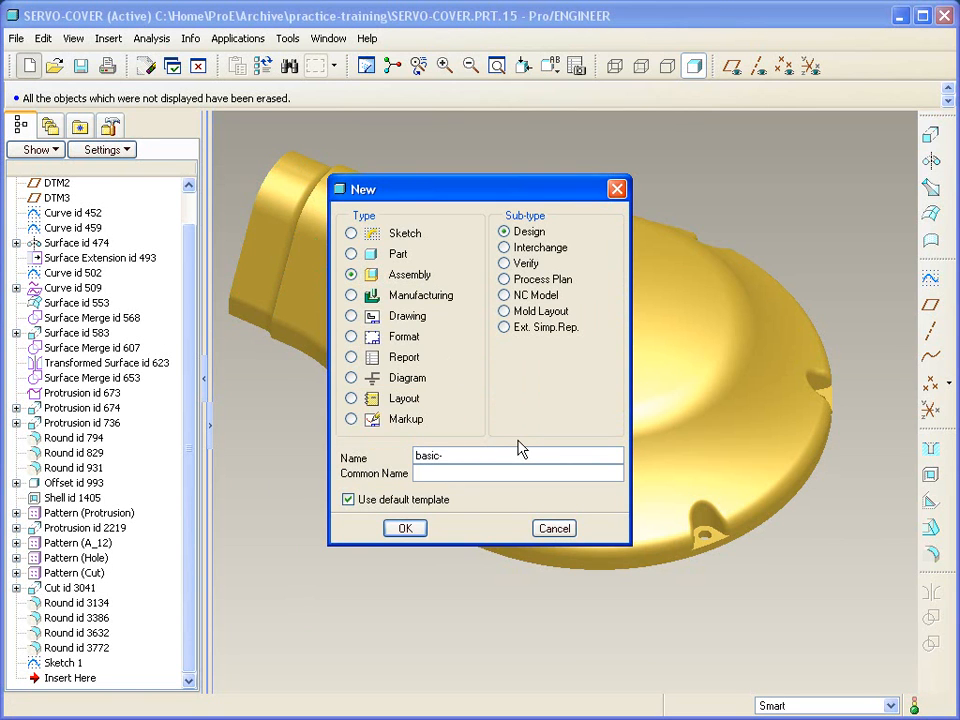
type("cont")
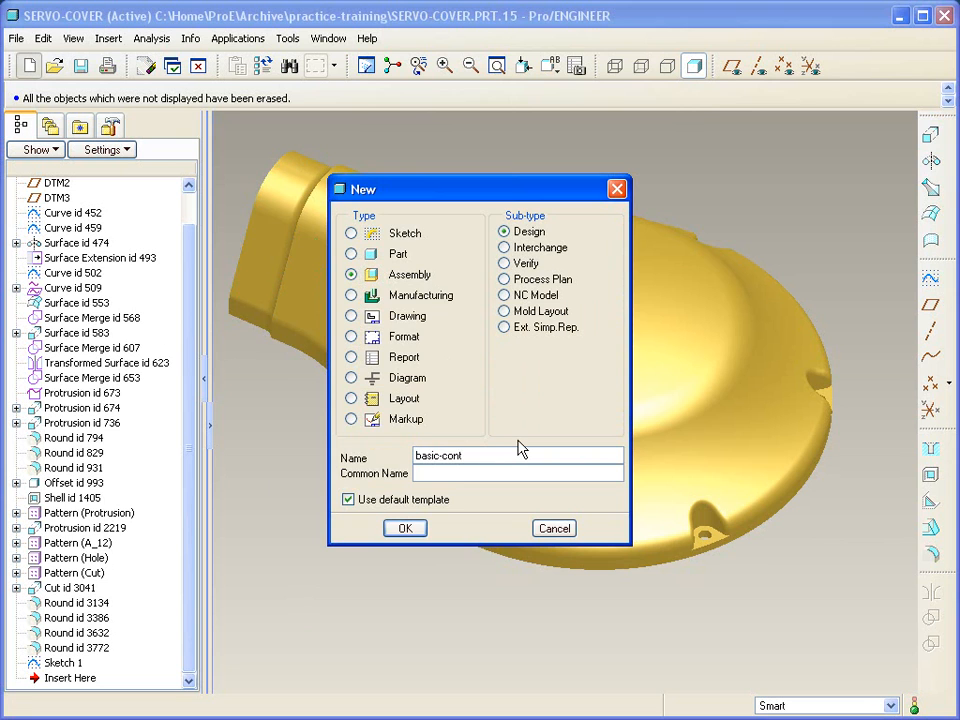
left_click(404, 528)
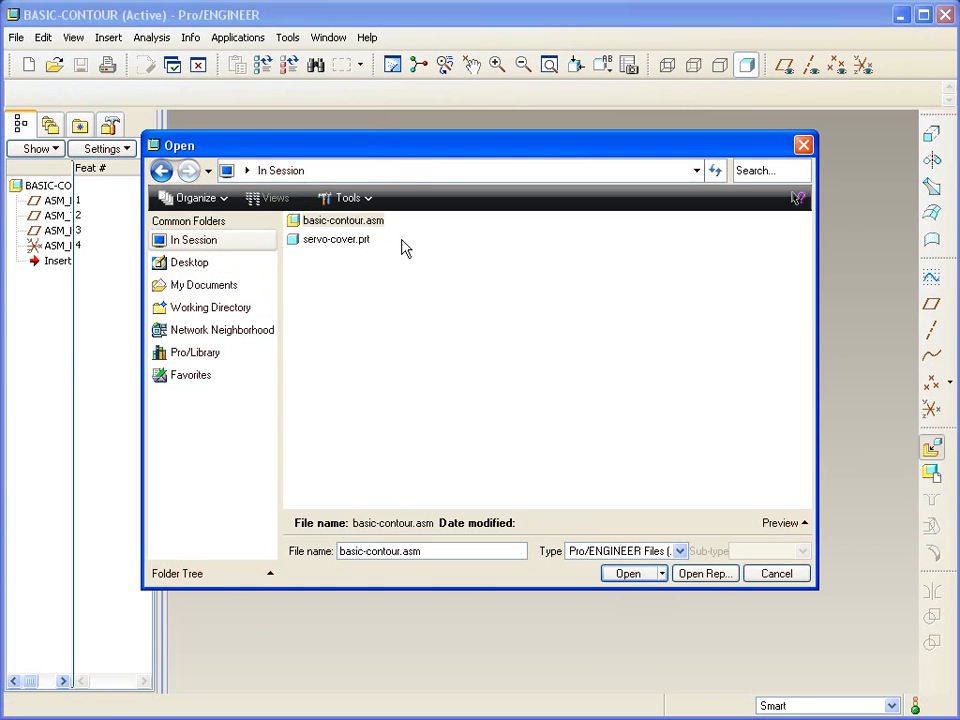
Place servo-cover.prt in the assembly and start a new component named part-
left_click(626, 573)
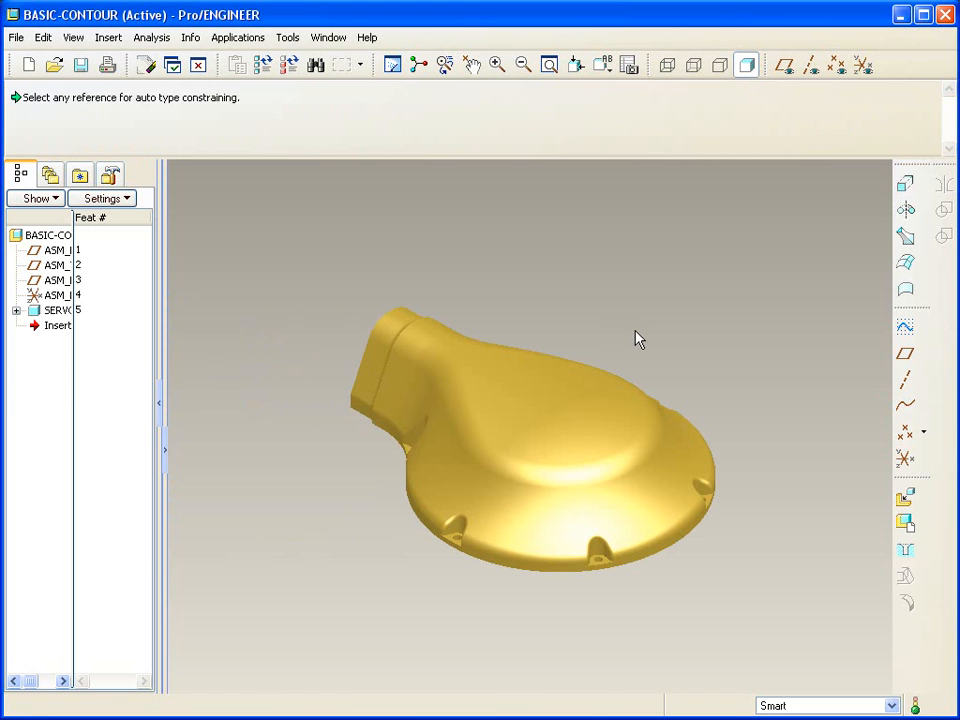
mouse_move(905, 507)
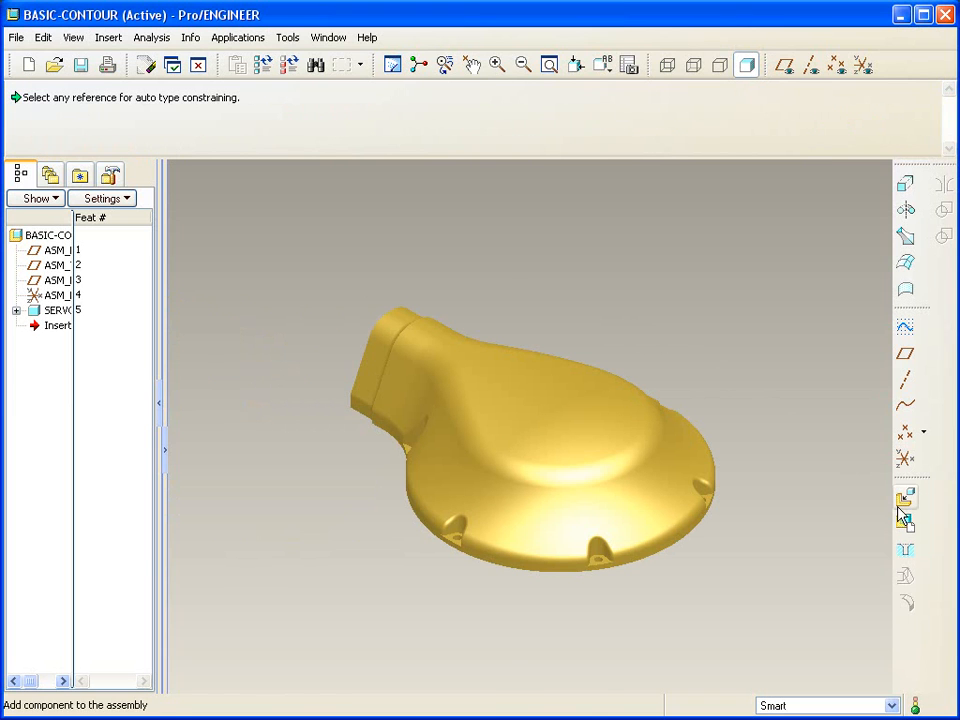
left_click(905, 501)
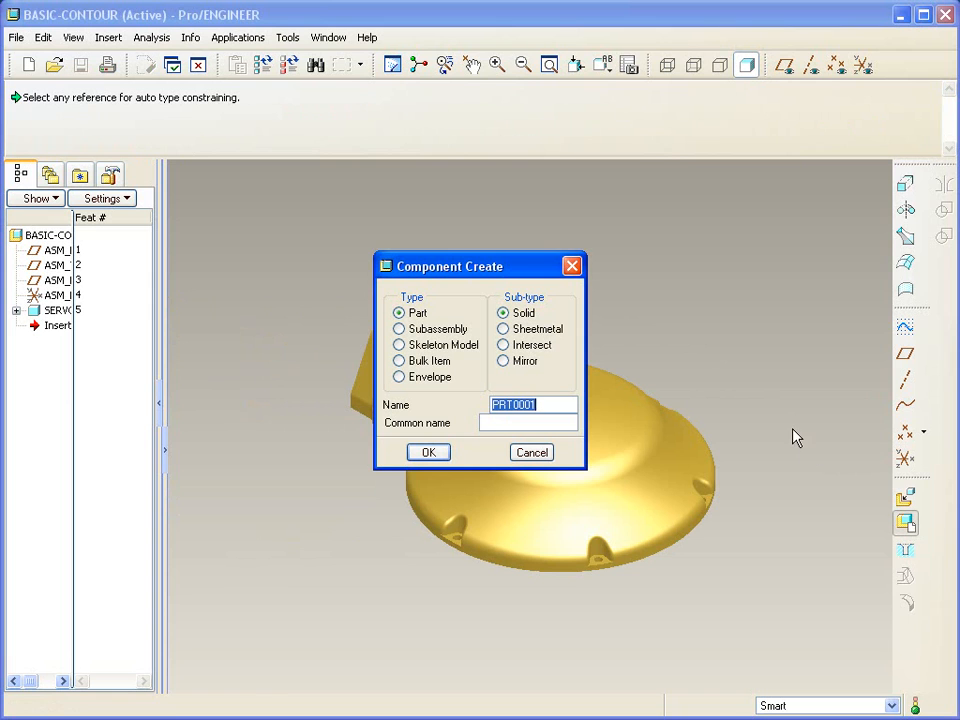
type("part-")
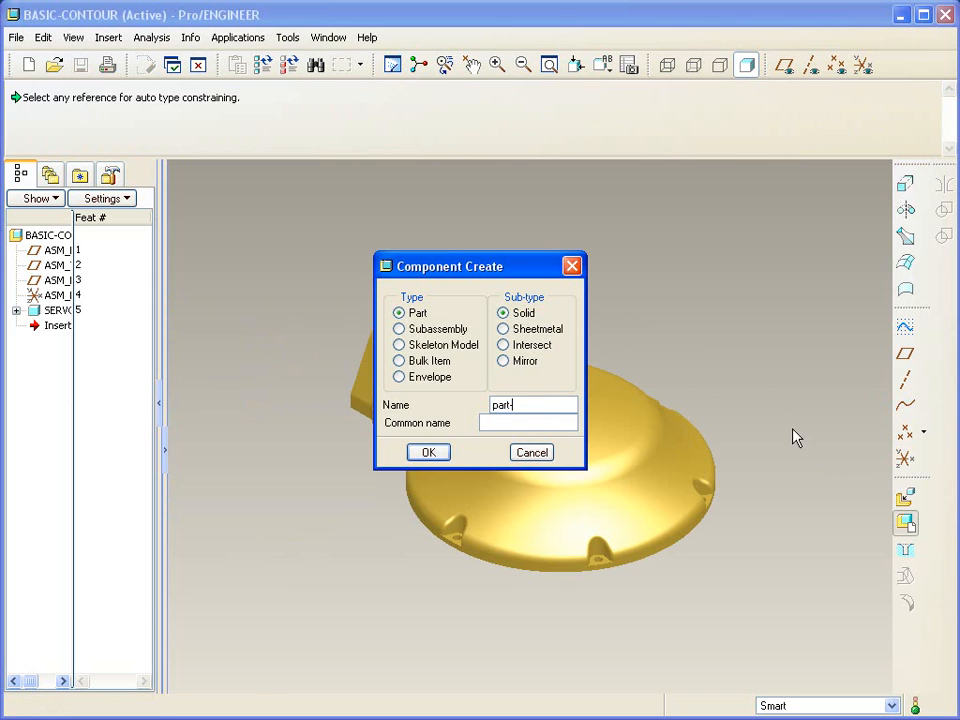
Create the new solid part copied from the template at the default position
left_click(428, 452)
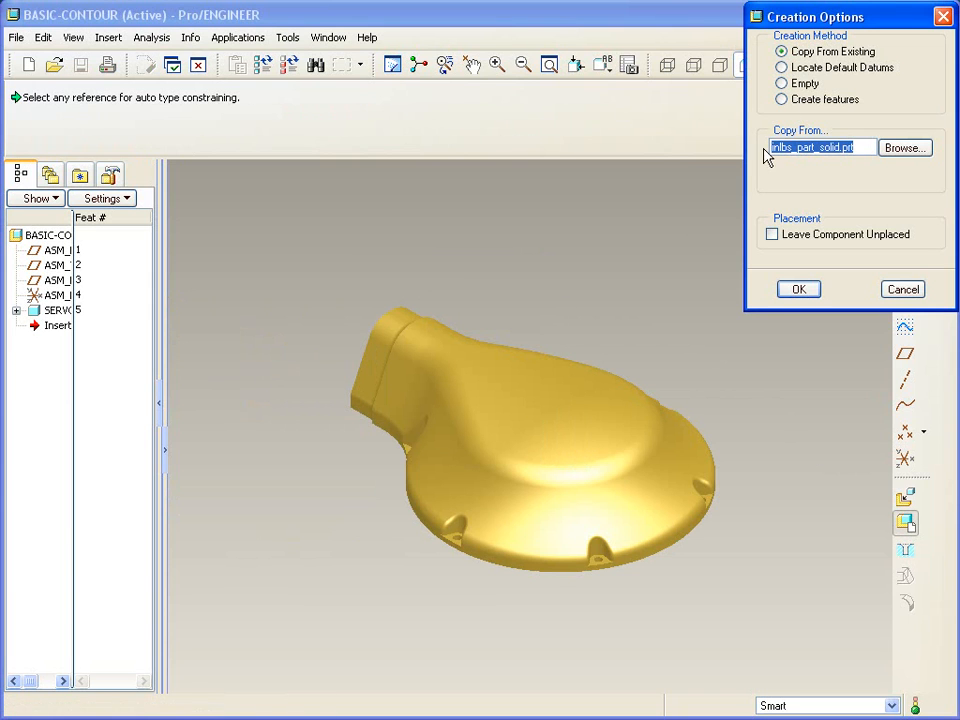
left_click(798, 289)
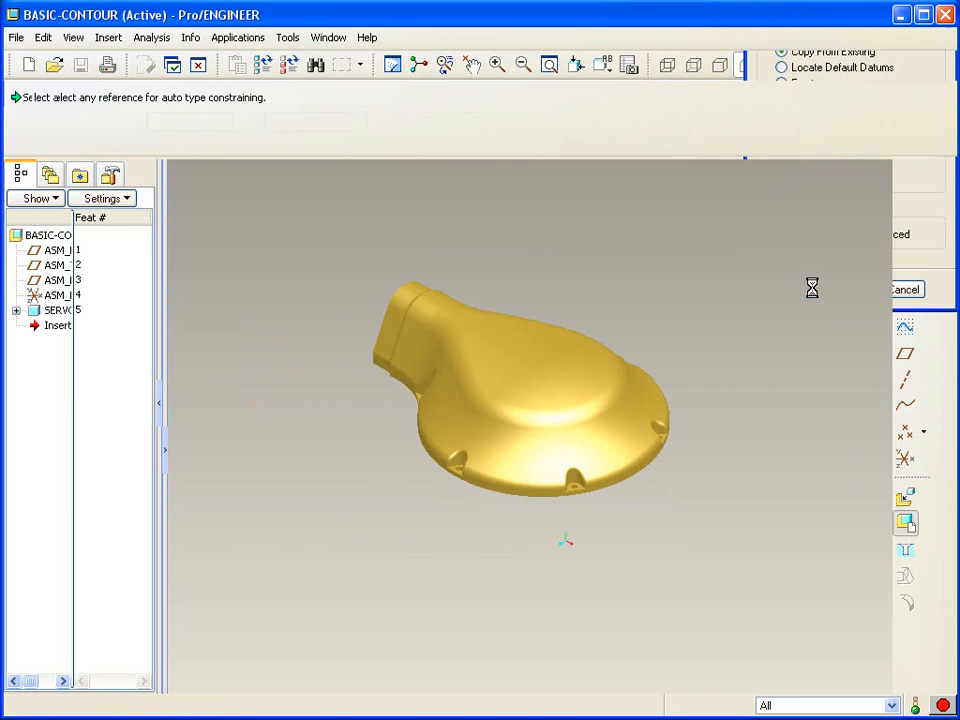
left_click(356, 121)
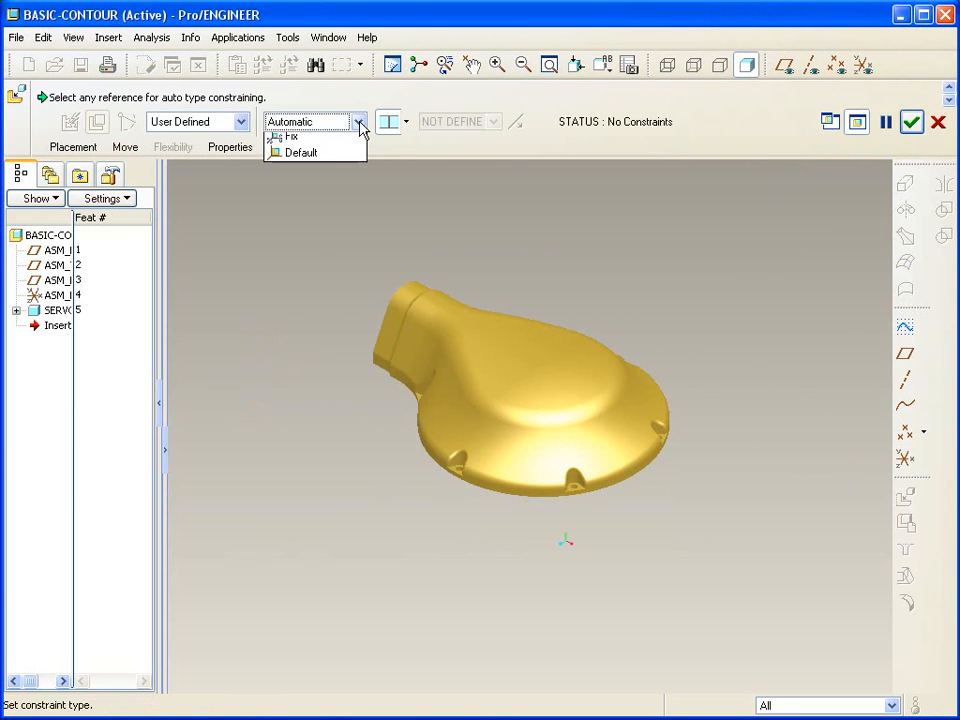
left_click(299, 152)
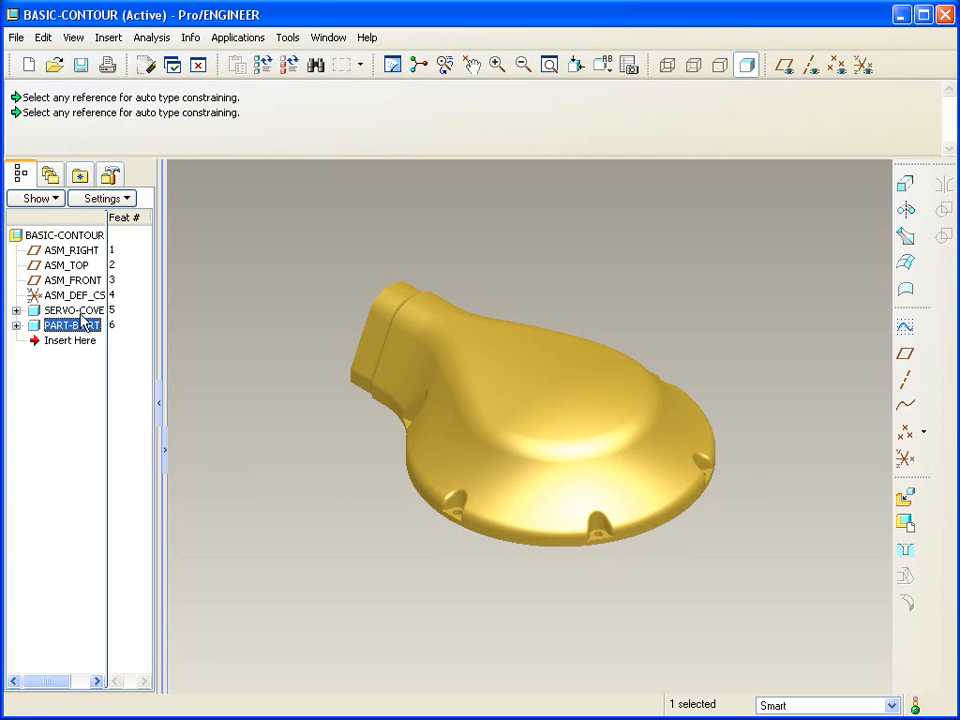
mouse_move(75, 334)
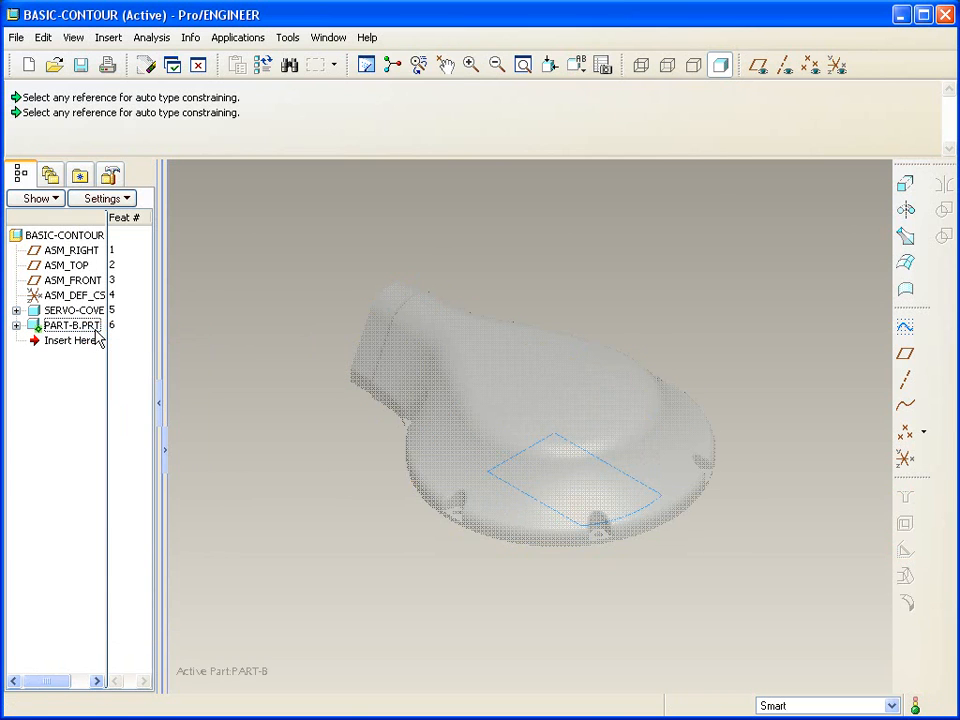
Copy the servo cover's top surfaces and sketched curve into PART-B
left_click(565, 420)
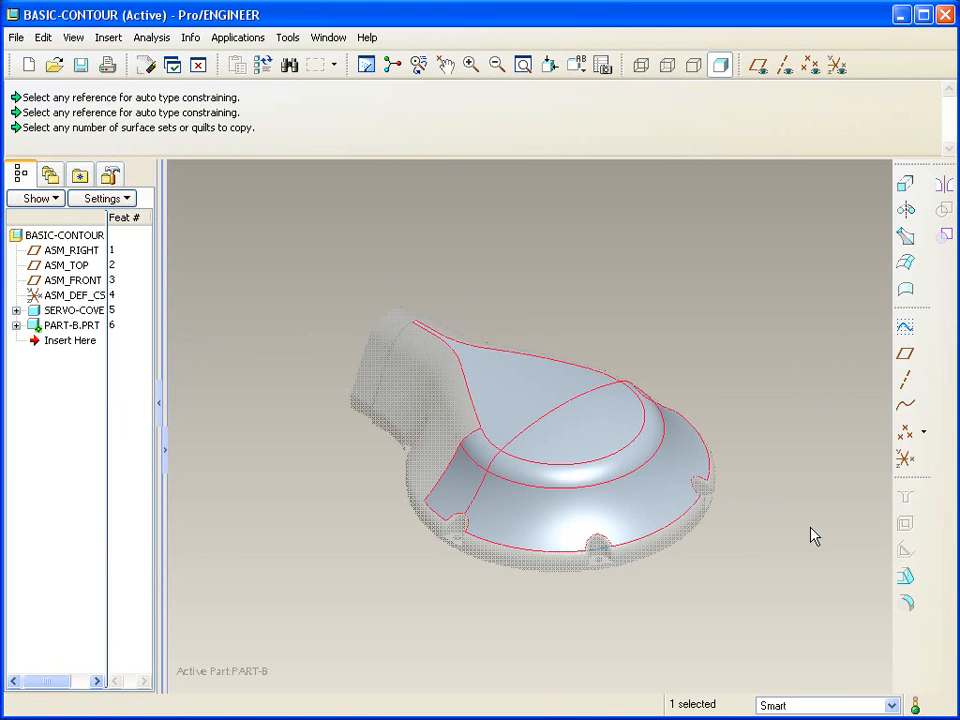
mouse_move(218, 364)
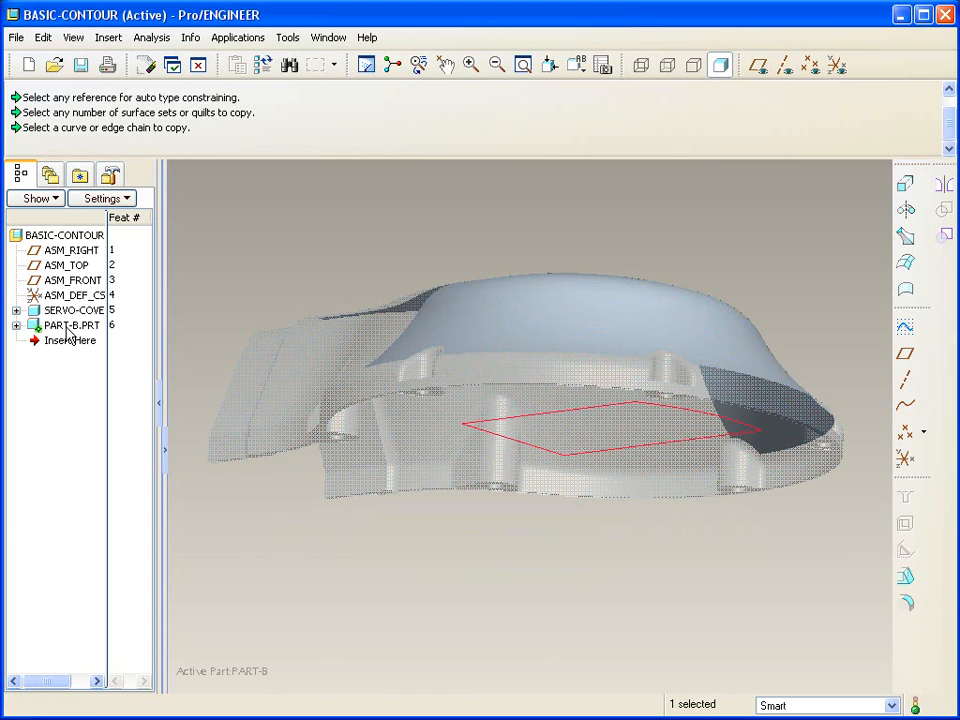
right_click(68, 325)
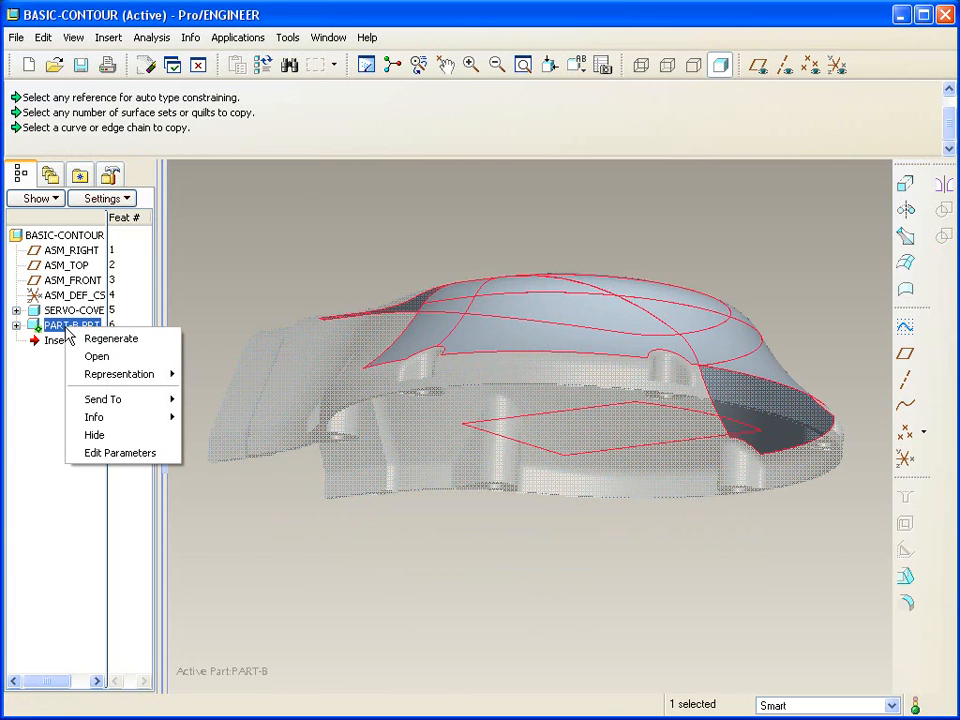
Open PART-B in its own window
left_click(96, 356)
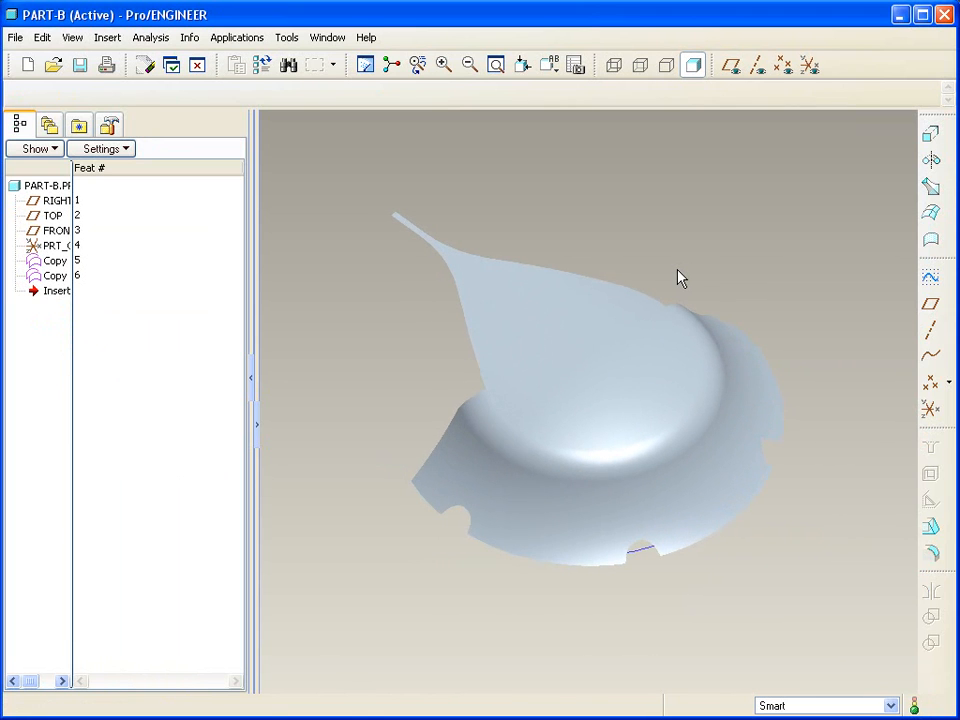
mouse_move(813, 167)
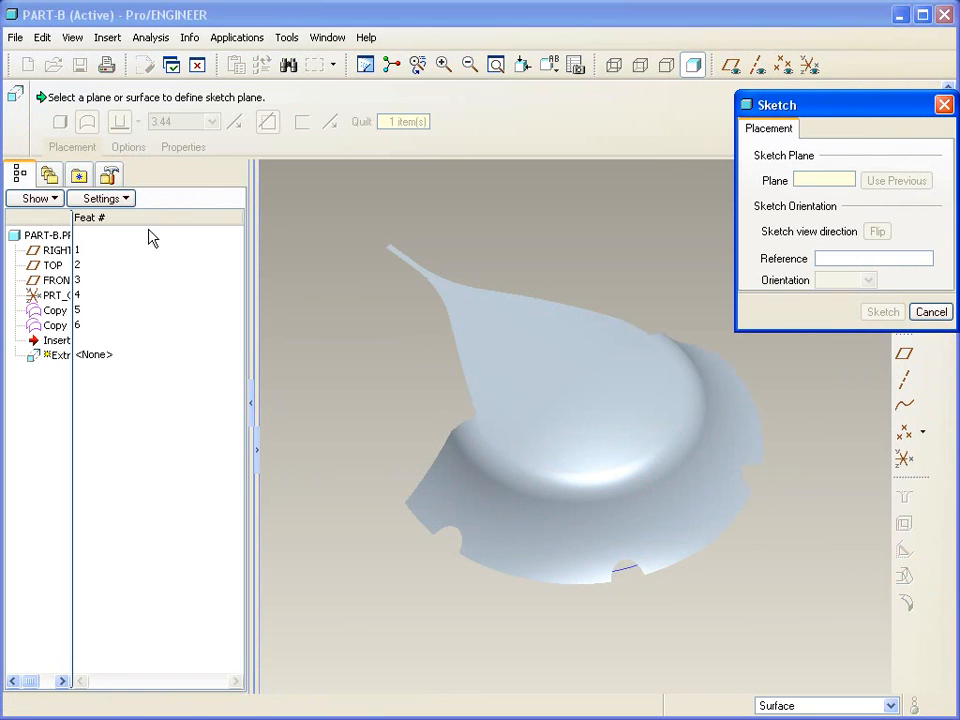
Trim the quilt with a Through All extrusion of the copied curve loop sketched on TOP
left_click(55, 265)
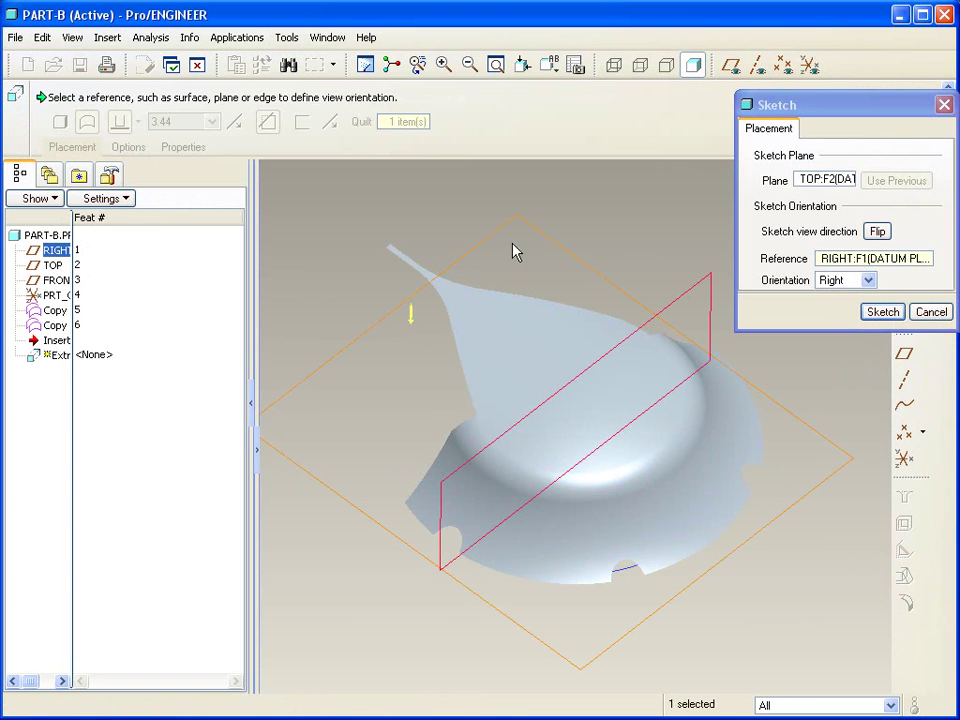
left_click(882, 311)
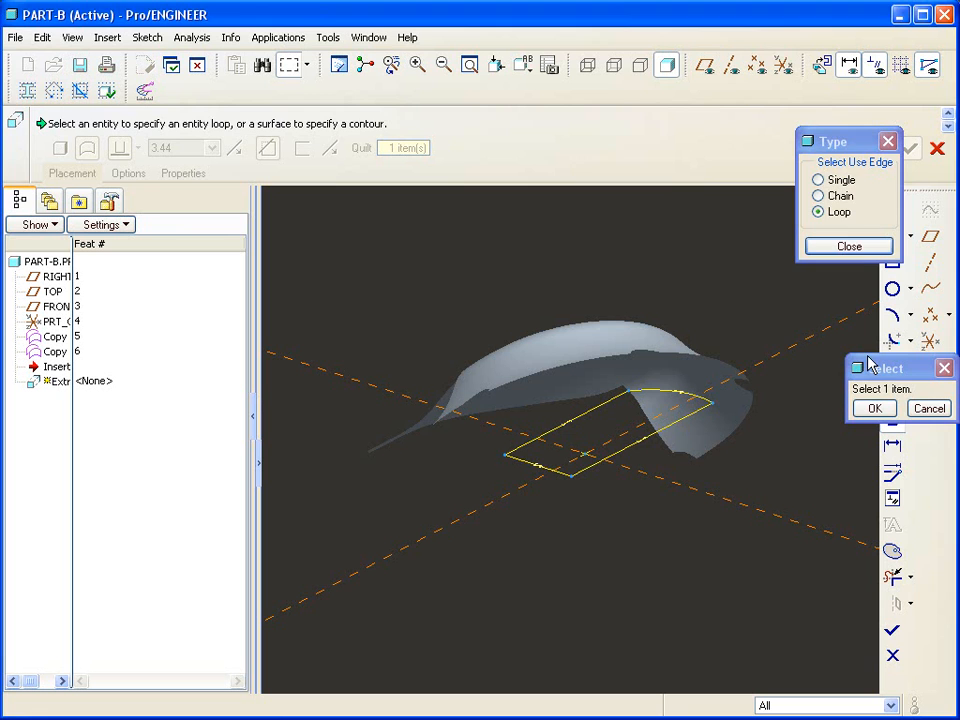
left_click(873, 408)
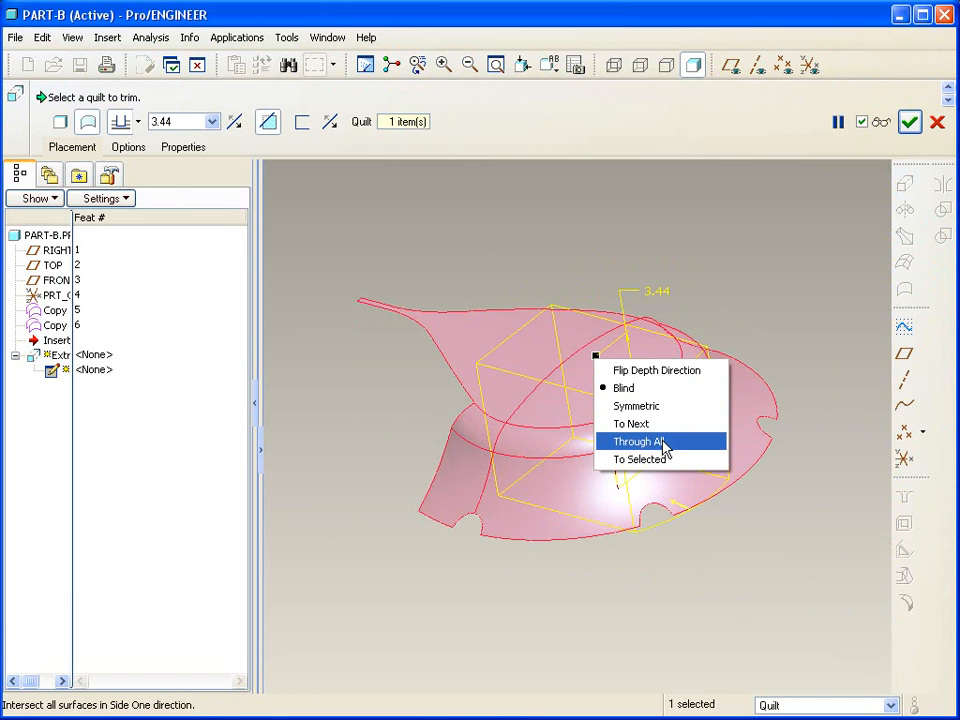
left_click(653, 441)
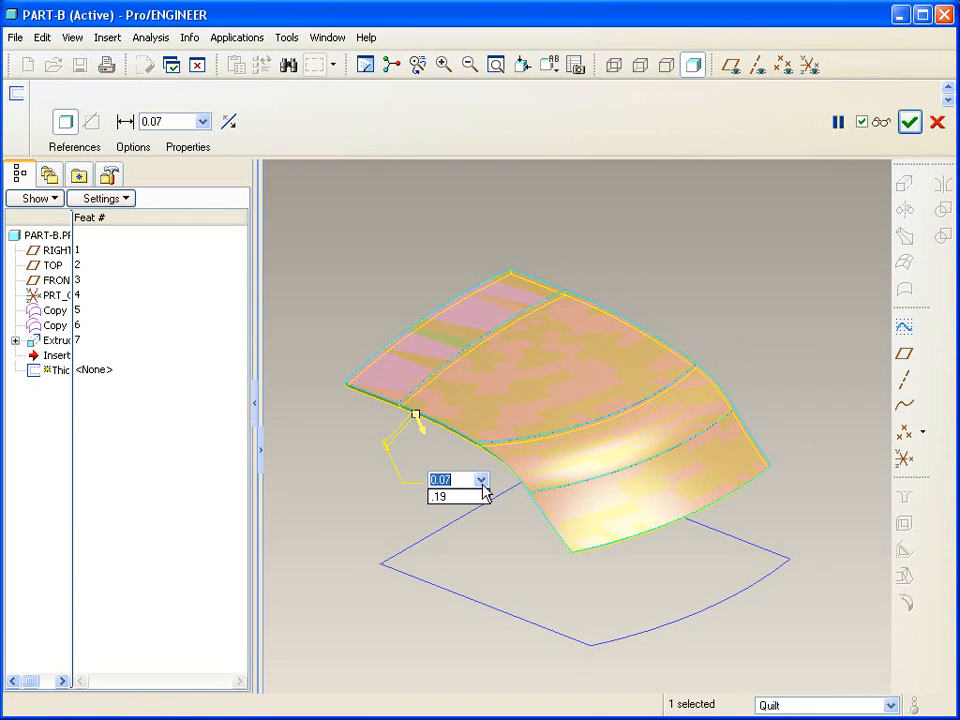
Thicken the trimmed quilt into a solid using the chosen thickness
left_click(909, 122)
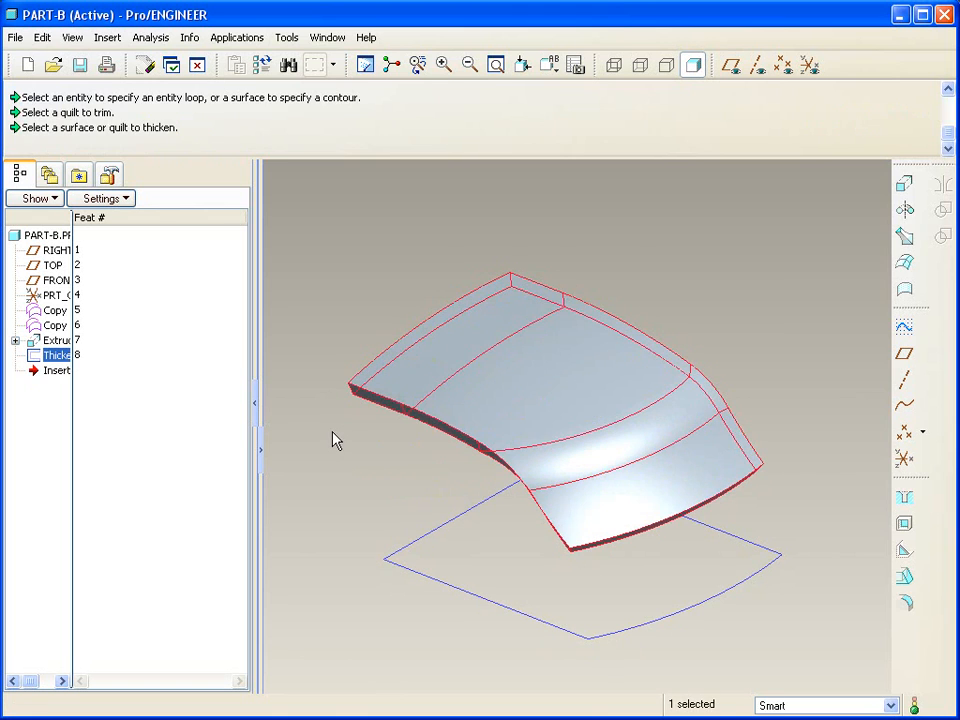
mouse_move(878, 331)
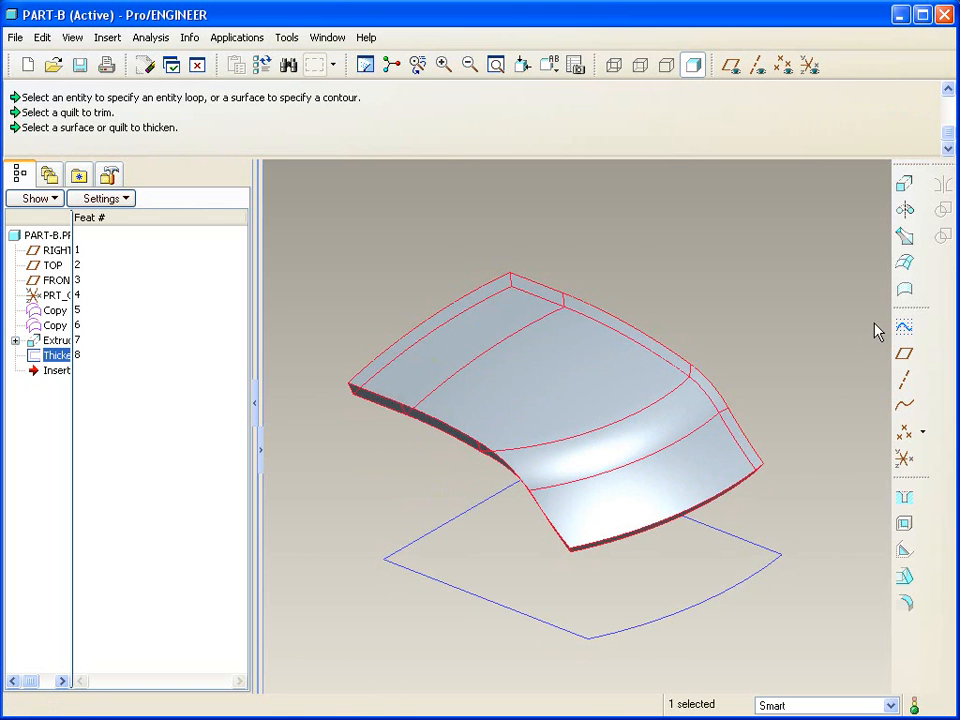
mouse_move(901, 578)
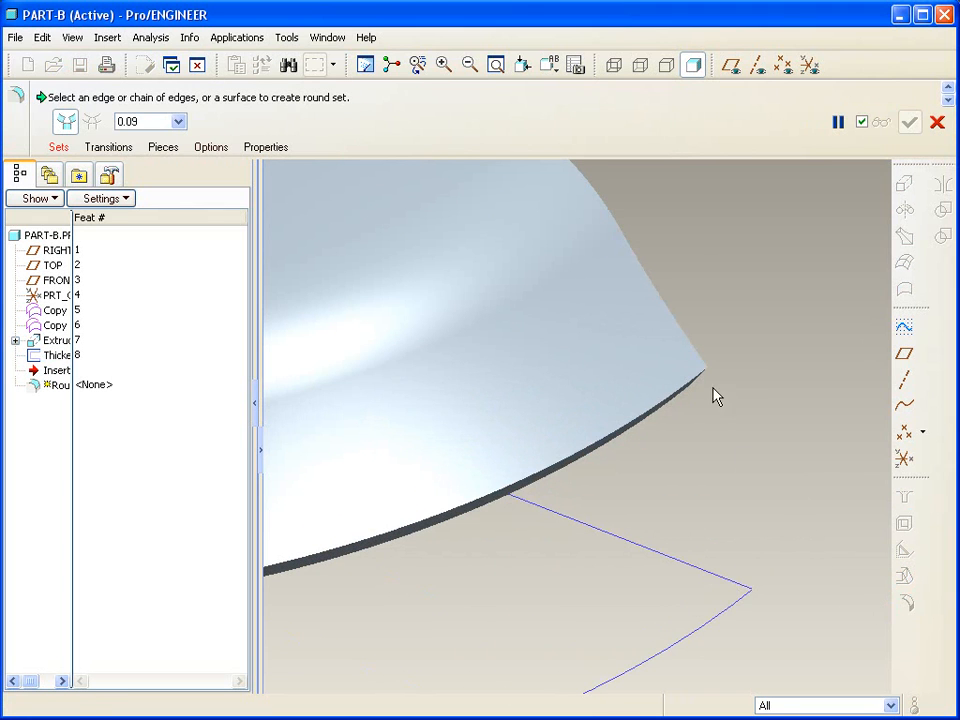
Round the selected edge of PART-B's thickened insert
left_click(697, 375)
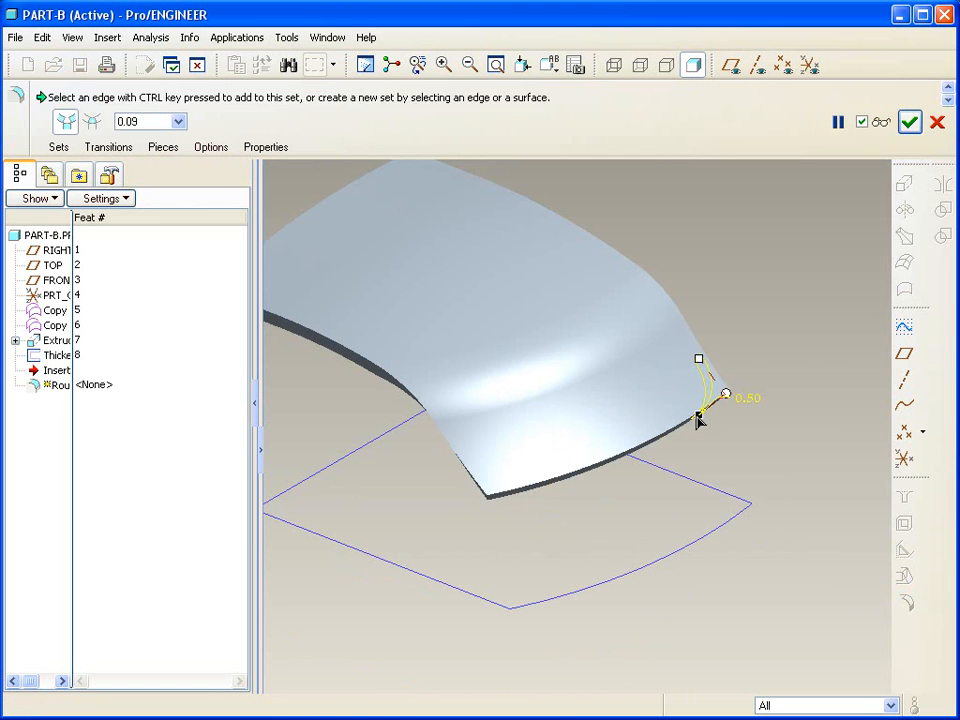
left_click(487, 513)
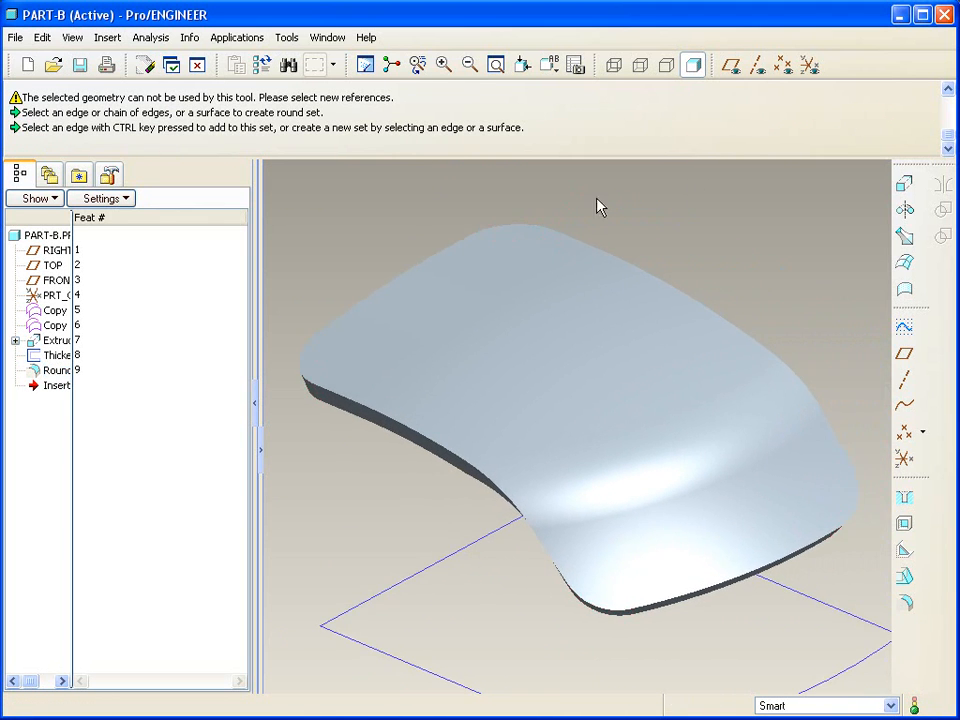
left_click(327, 37)
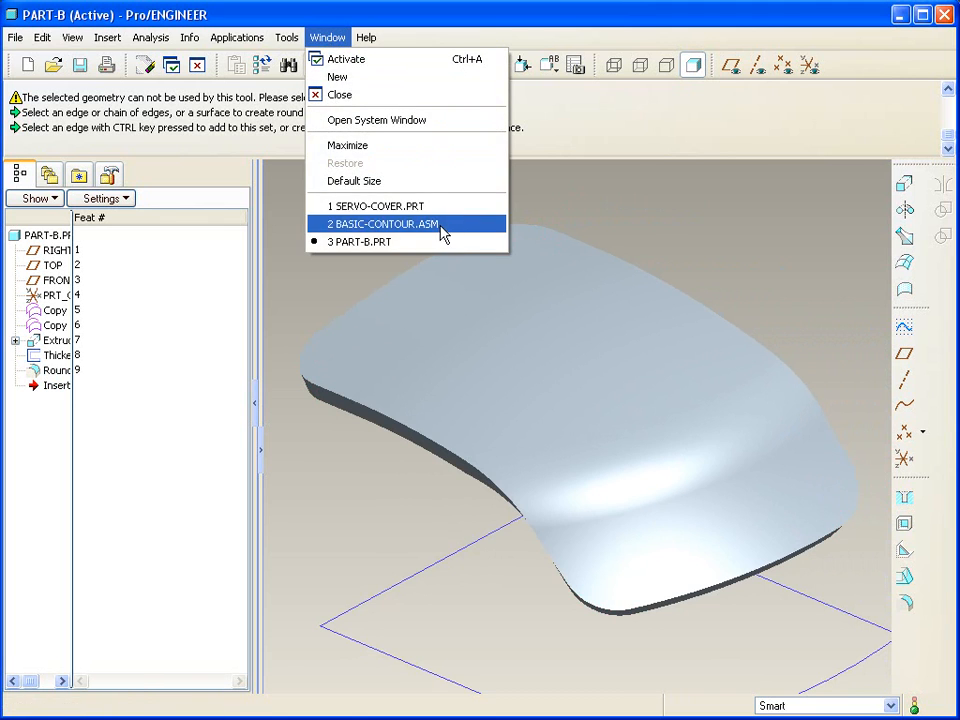
Switch to BASIC-CONTOUR.ASM and bring up Component Operations
left_click(406, 223)
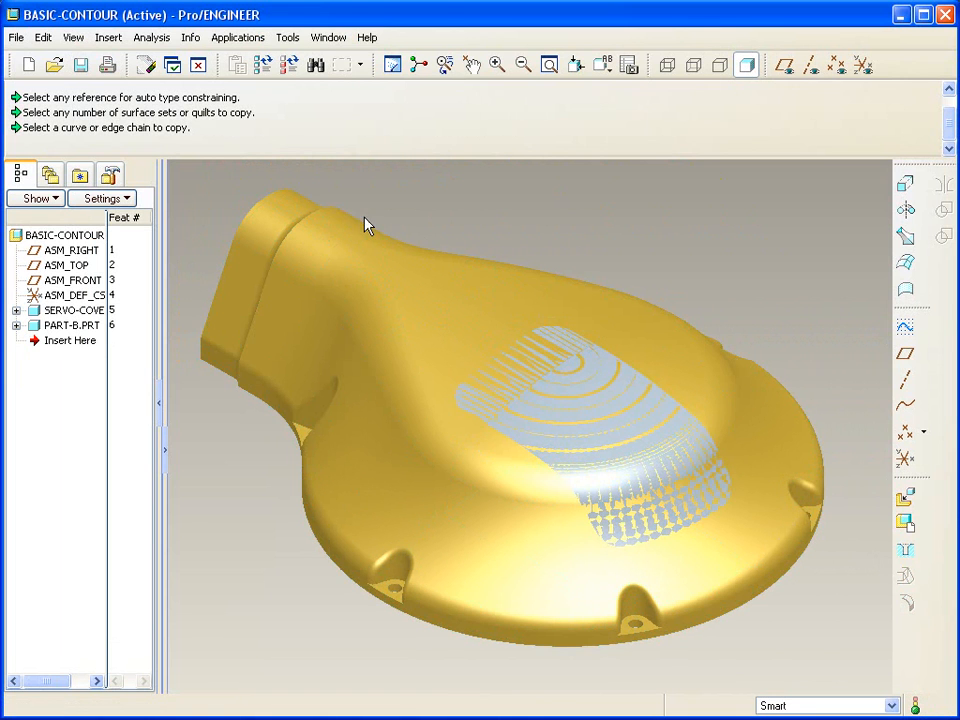
left_click(44, 37)
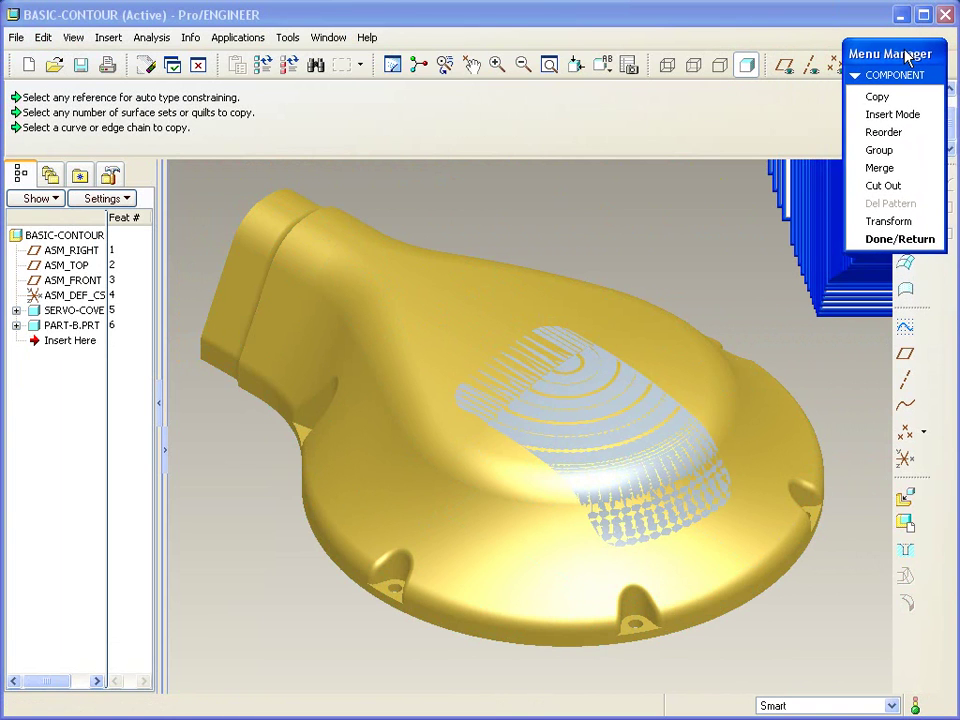
Cut PART-B out of SERVO-COVER using Cut Out
left_click(883, 185)
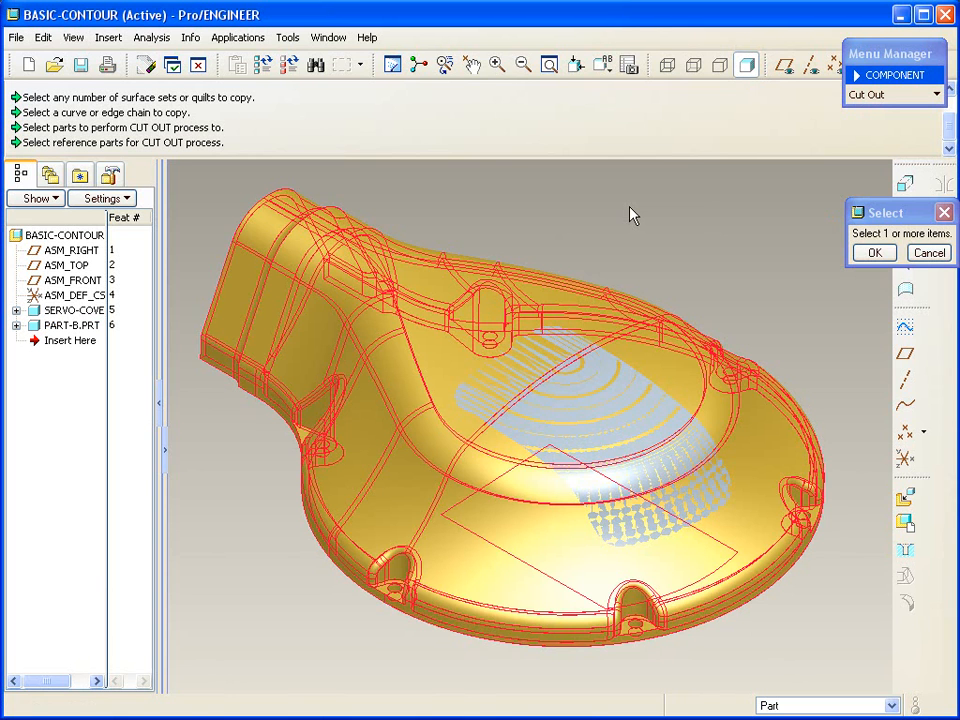
left_click(65, 325)
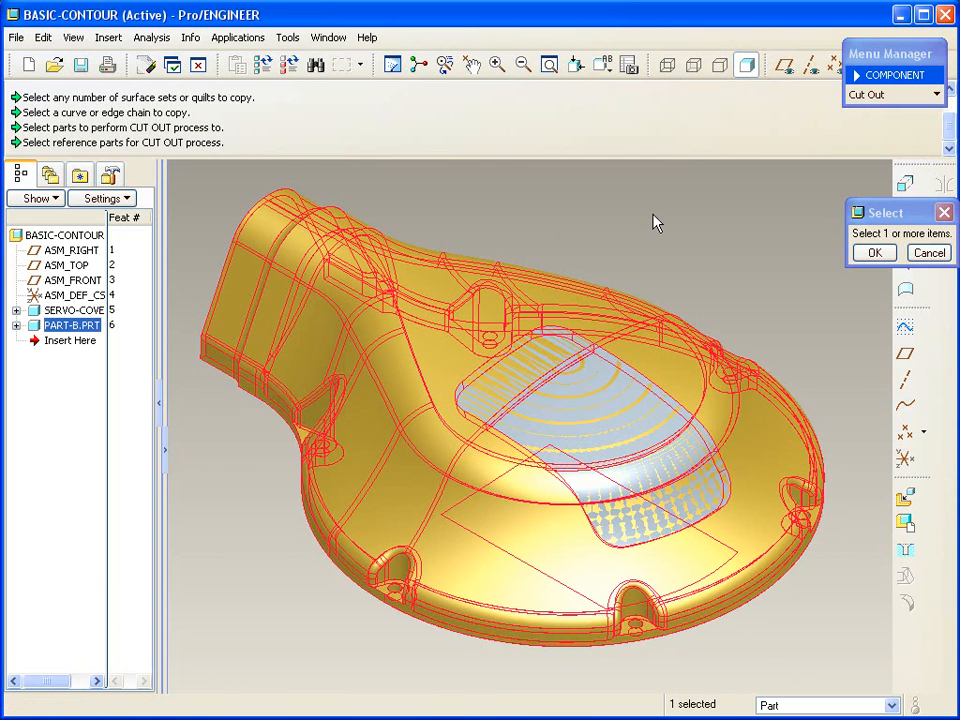
left_click(874, 252)
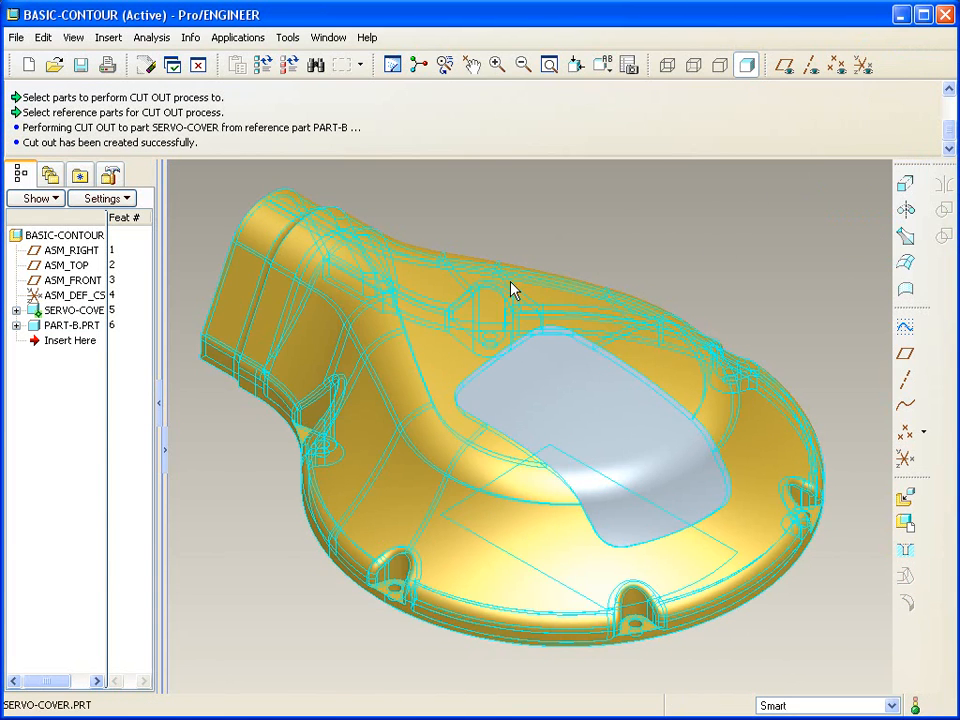
right_click(70, 310)
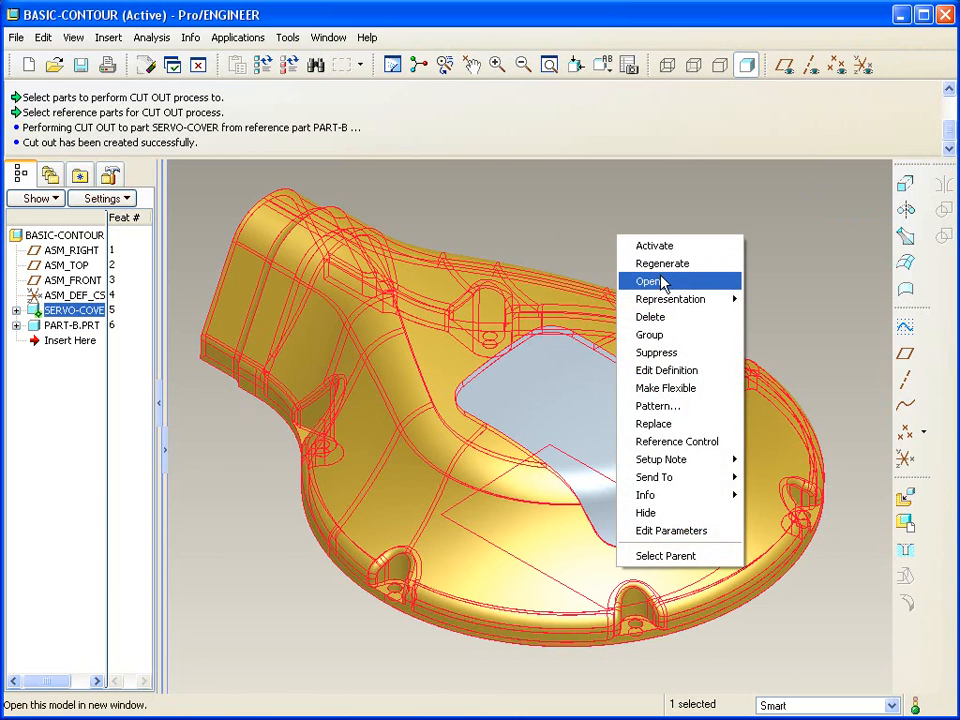
left_click(648, 280)
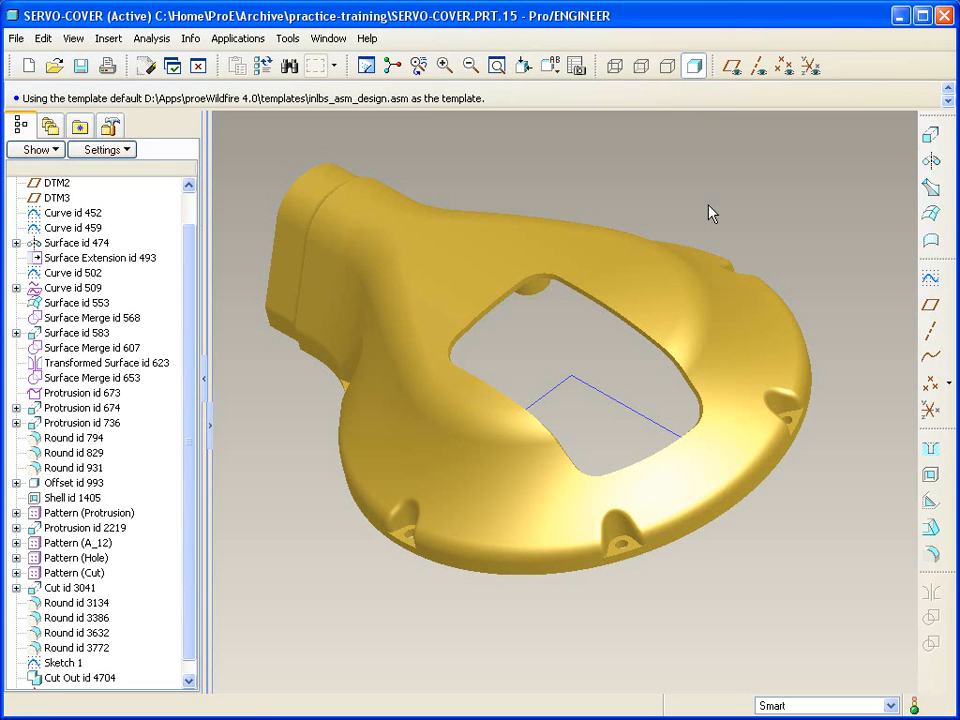
left_click(328, 38)
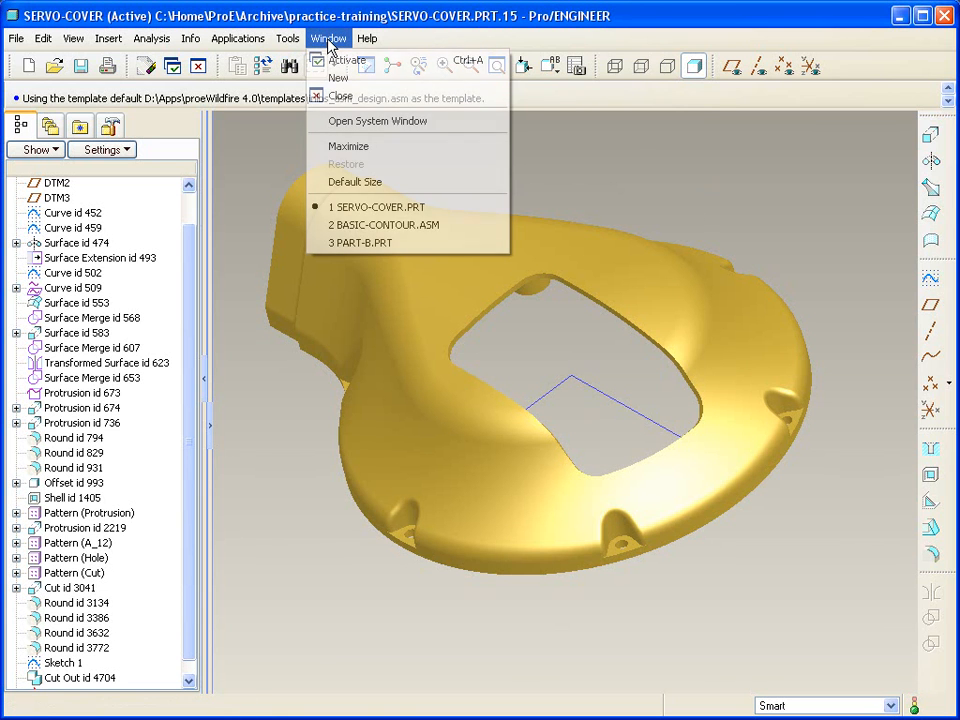
left_click(381, 224)
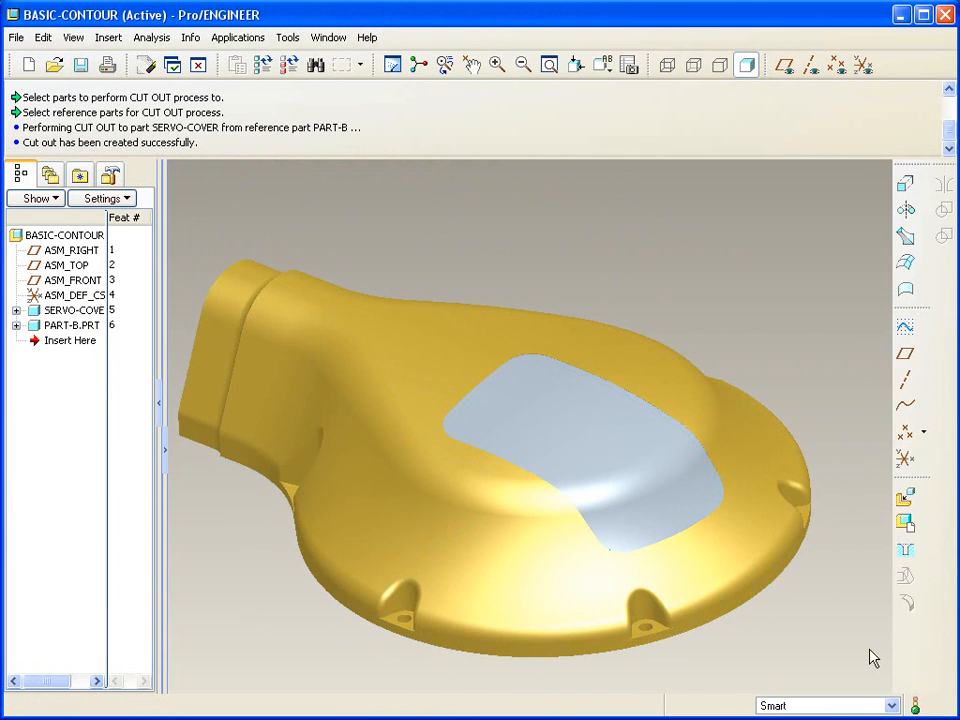
mouse_move(765, 363)
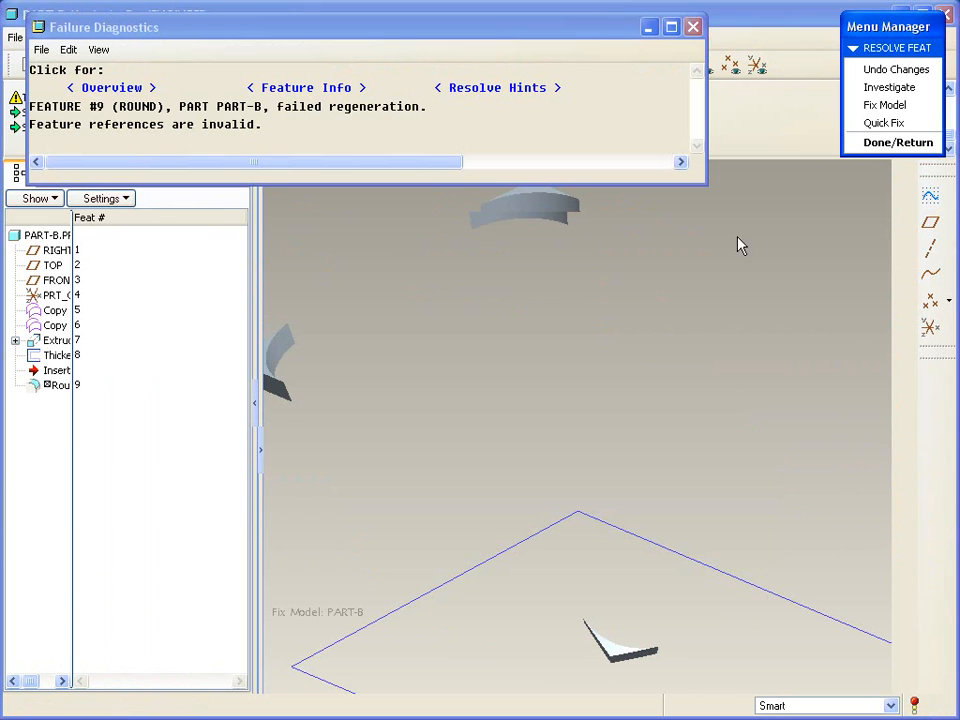
mouse_move(715, 297)
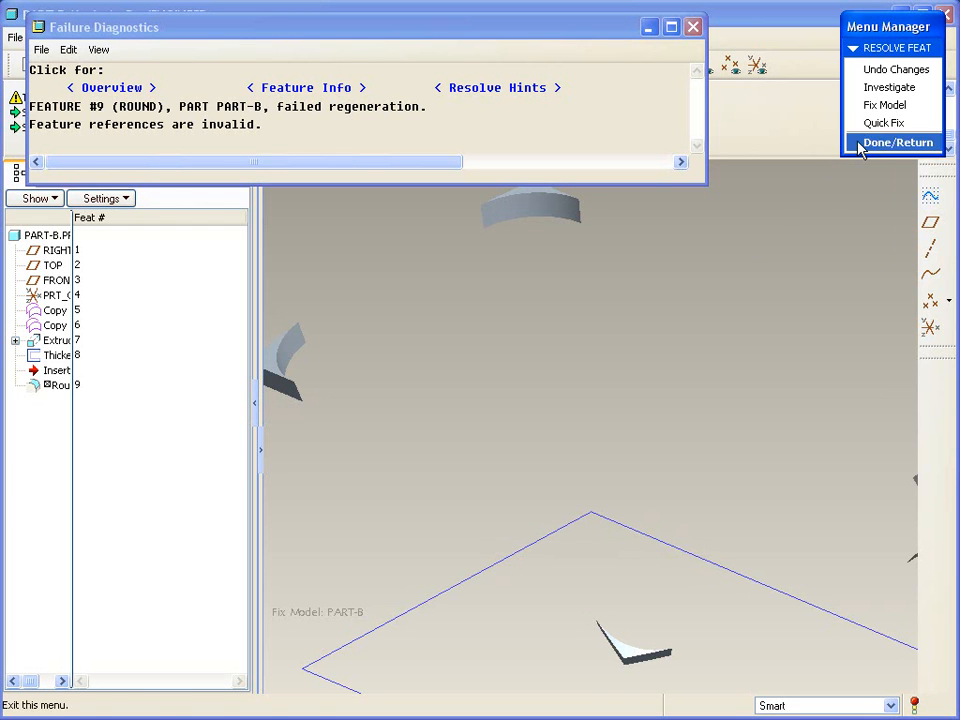
Delete the failed Round #9 with Quick Fix
left_click(884, 122)
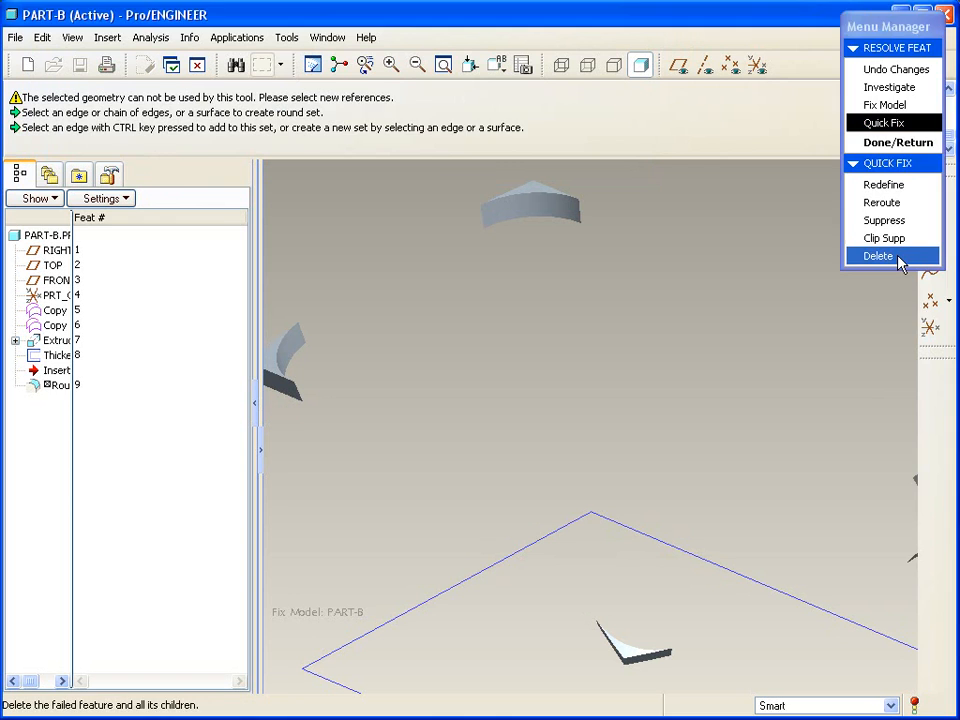
left_click(878, 256)
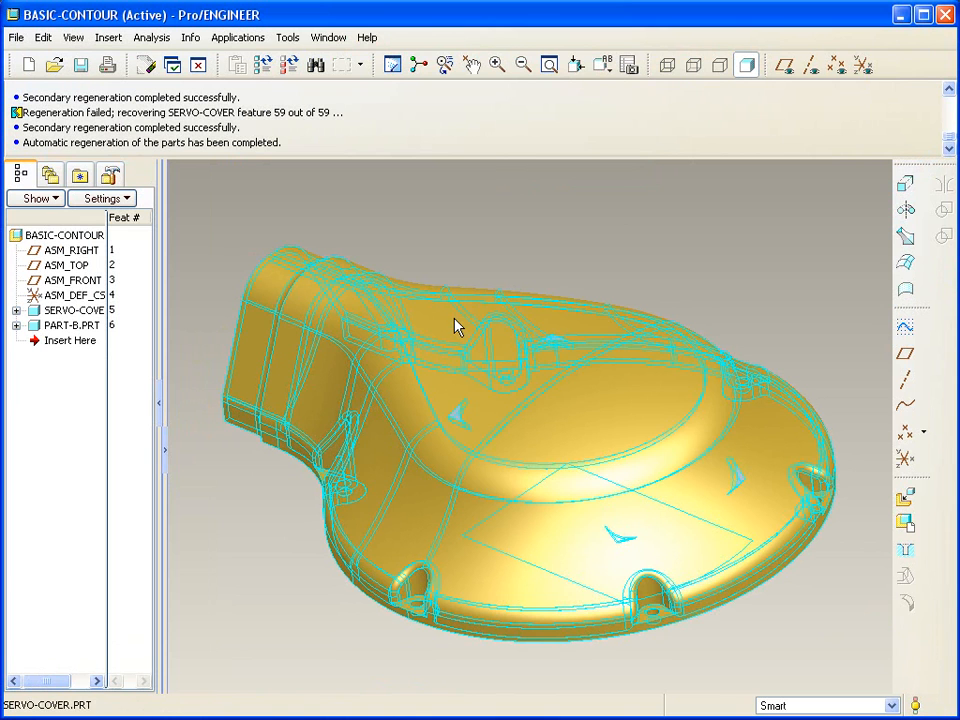
Expand SERVO-COVER in the model tree and select its Cut Out feature (id 59)
left_click(17, 309)
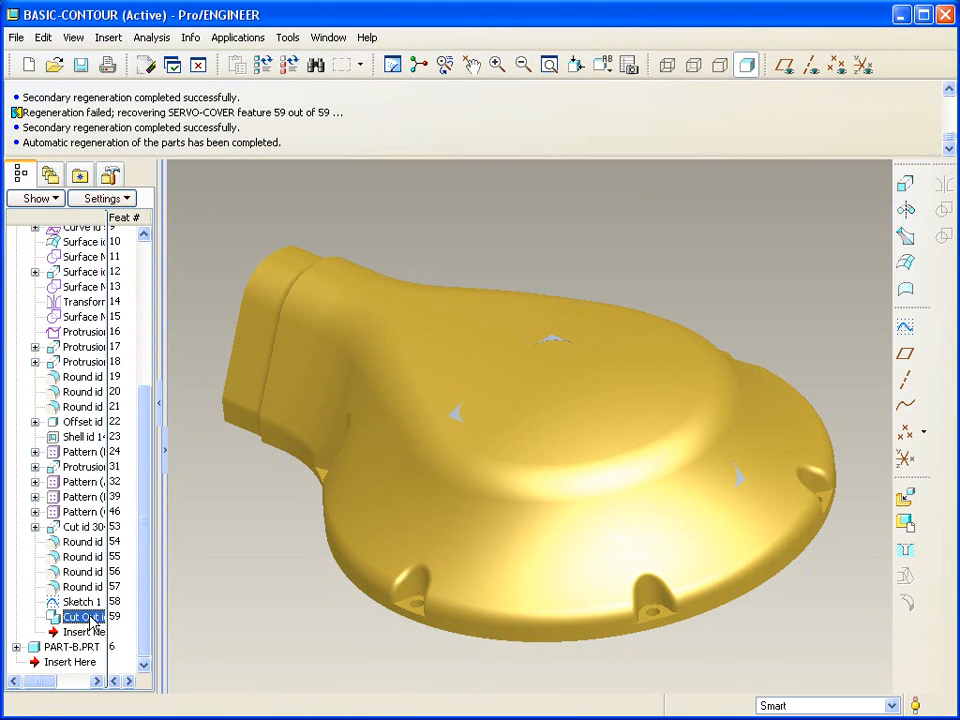
left_click(80, 616)
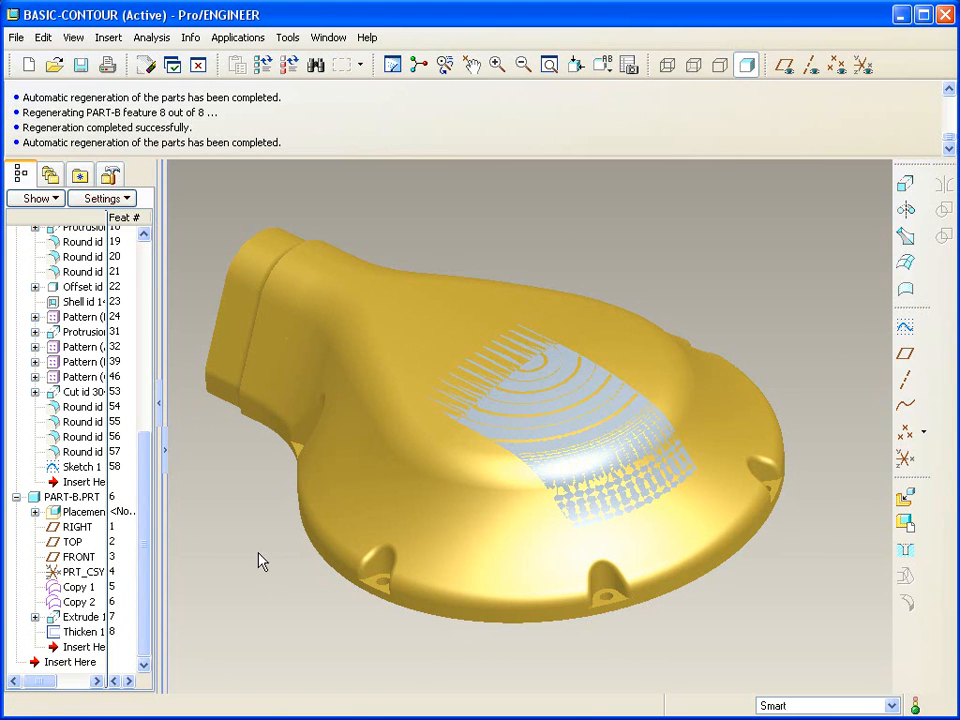
mouse_move(192, 480)
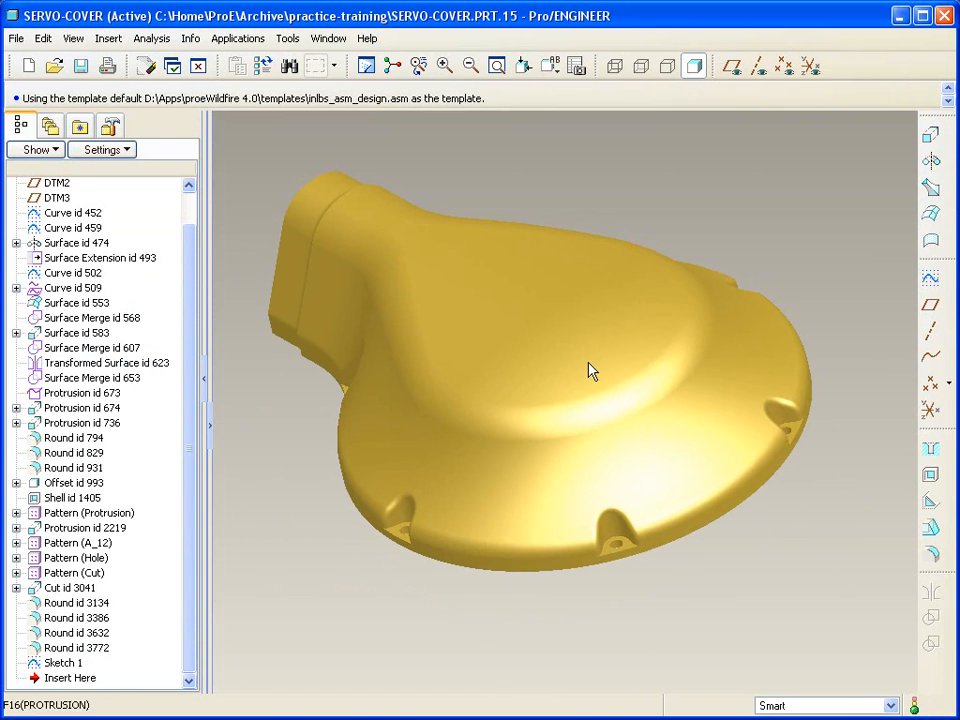
Select the servo cover's top surfaces as the surfaces to copy
left_click(590, 373)
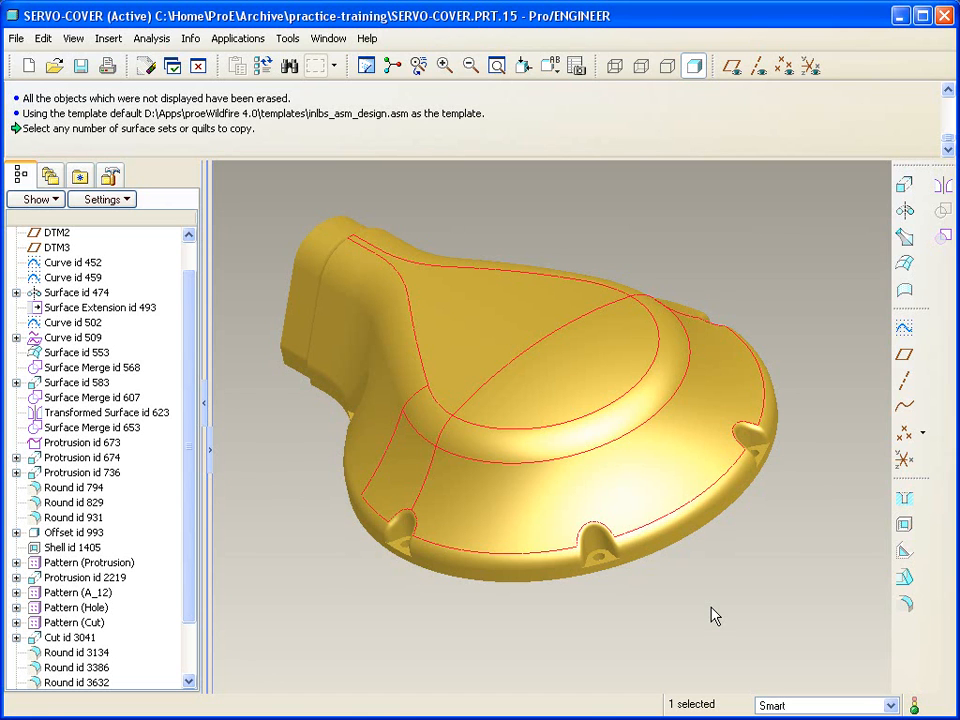
scroll("down", 3)
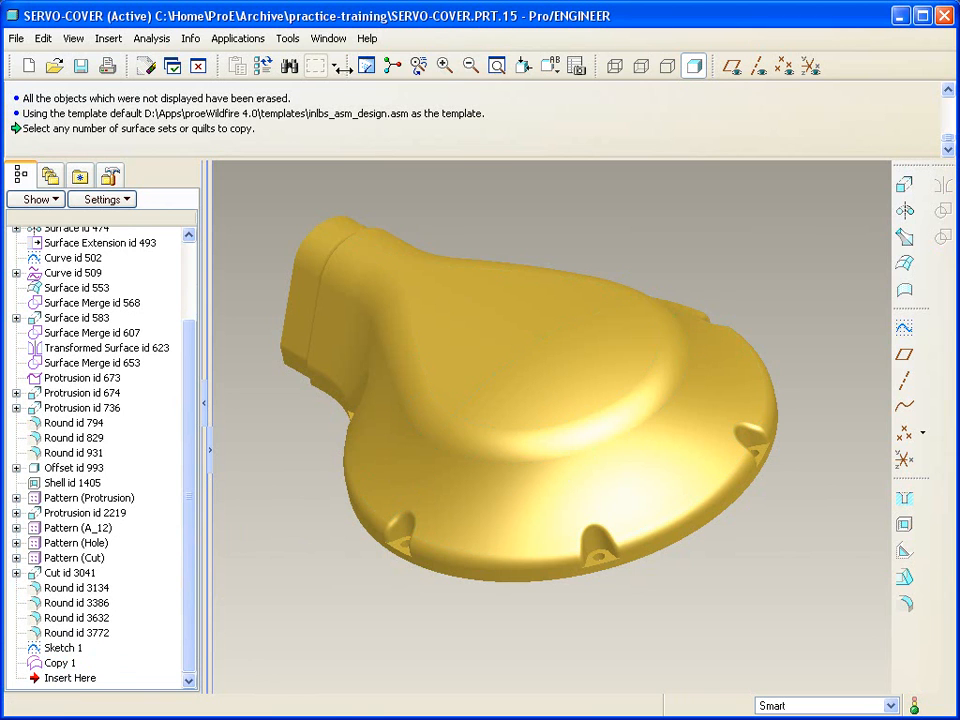
Switch to the BASIC-CONTOUR assembly window
left_click(349, 38)
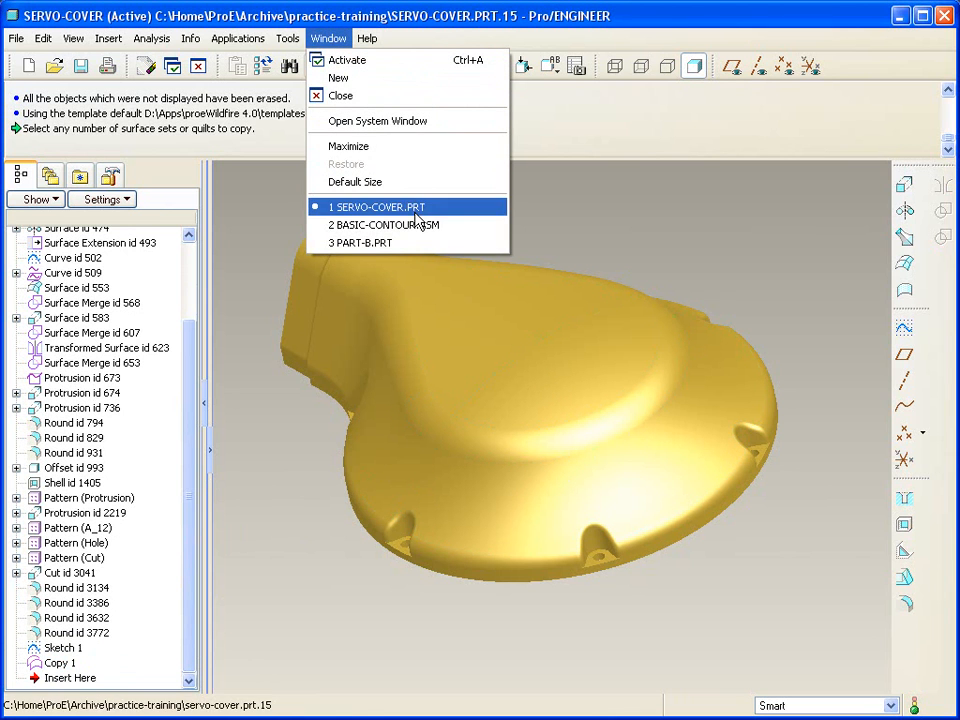
left_click(384, 224)
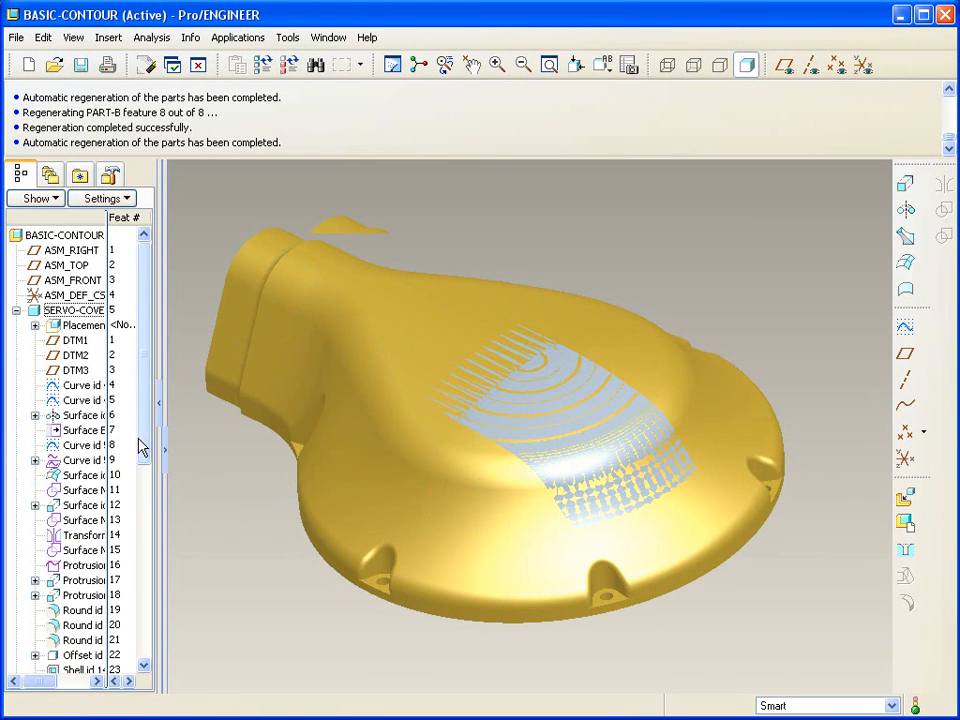
scroll("down", 3)
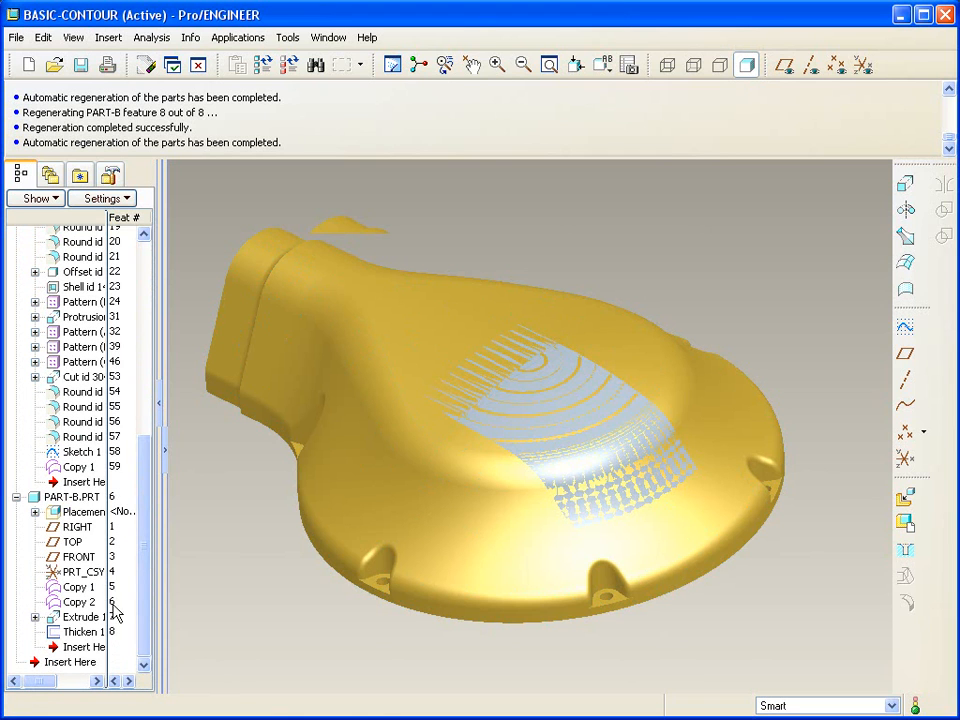
Redefine PART-B's Copy 1 to reference Quilt Surfaces instead of Individual Surfaces
left_click(78, 586)
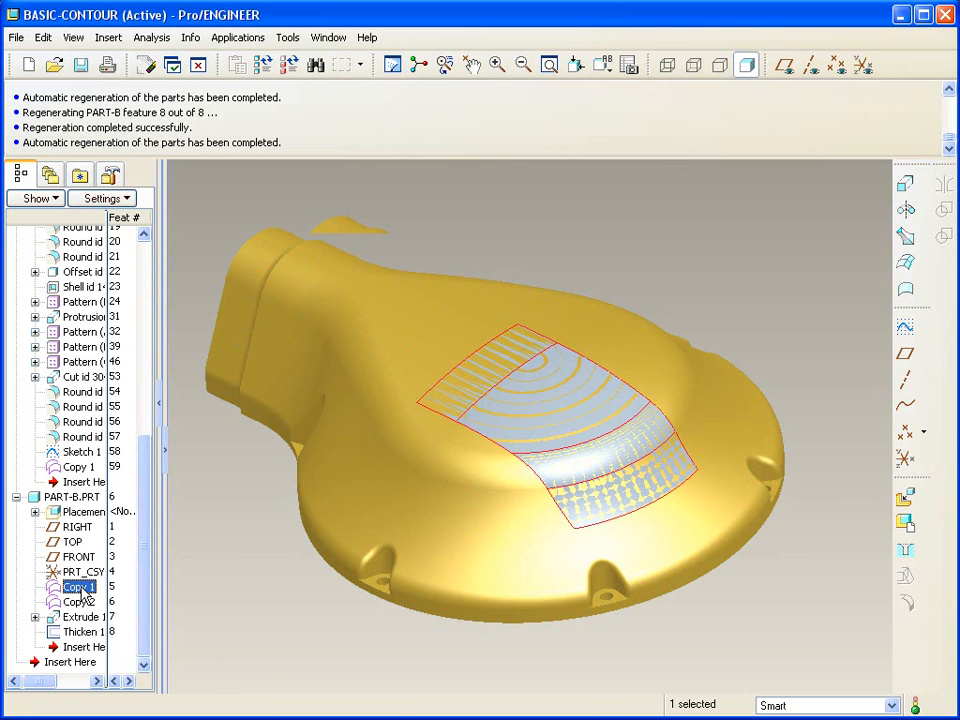
right_click(78, 586)
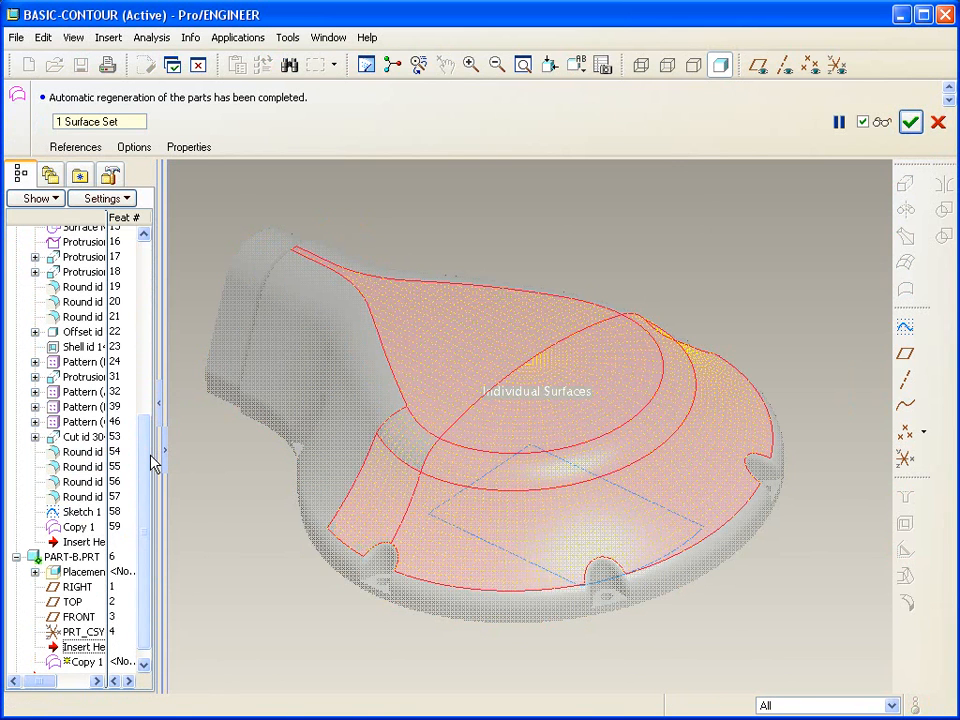
left_click(74, 147)
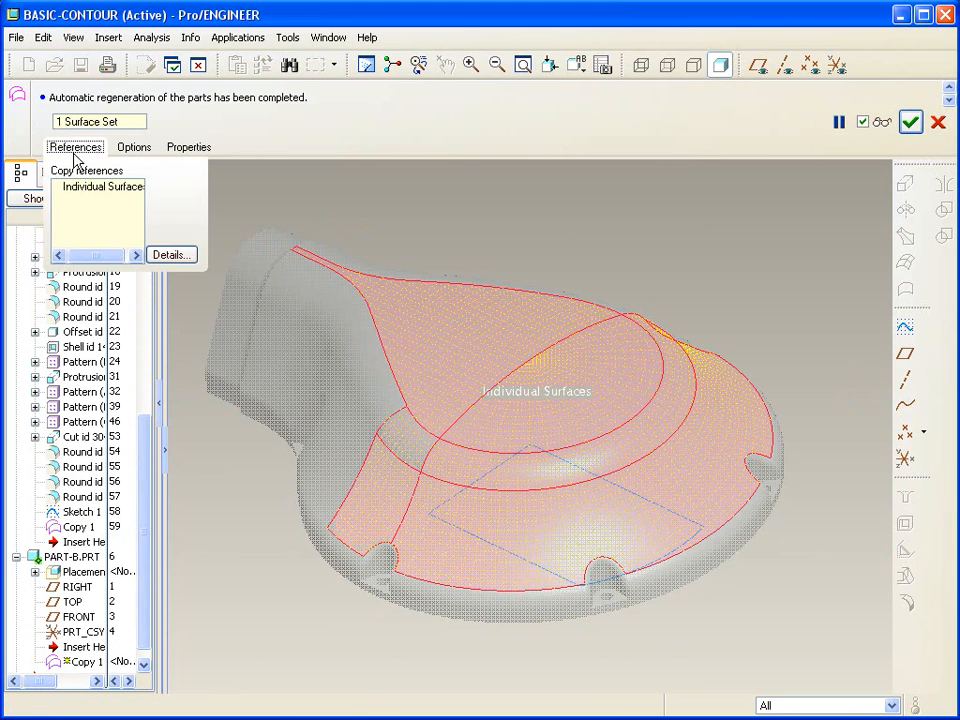
left_click(102, 187)
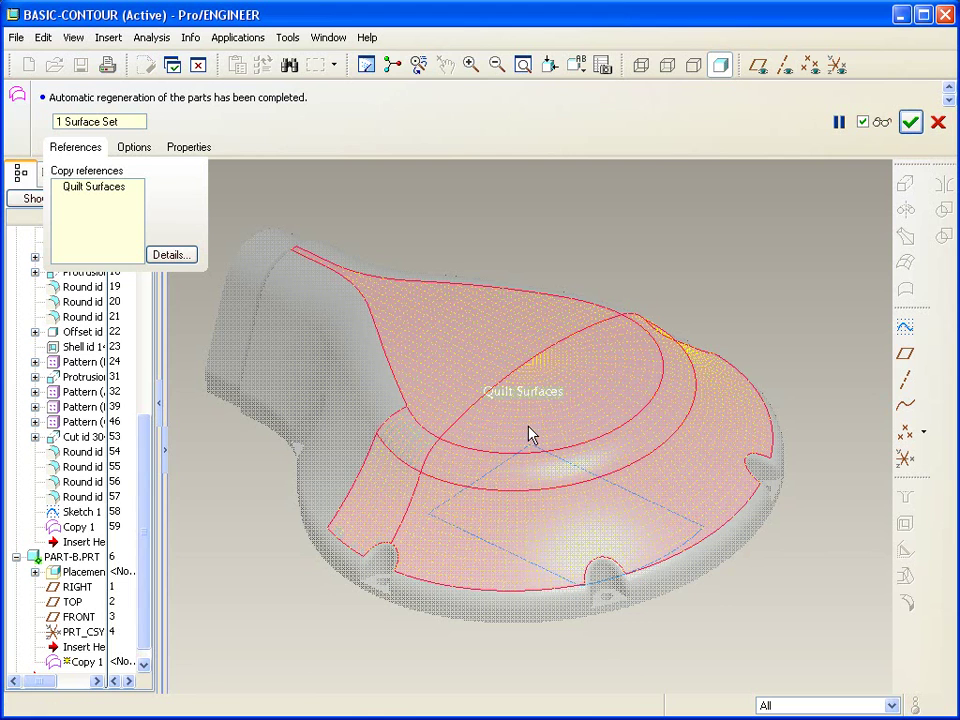
mouse_move(645, 277)
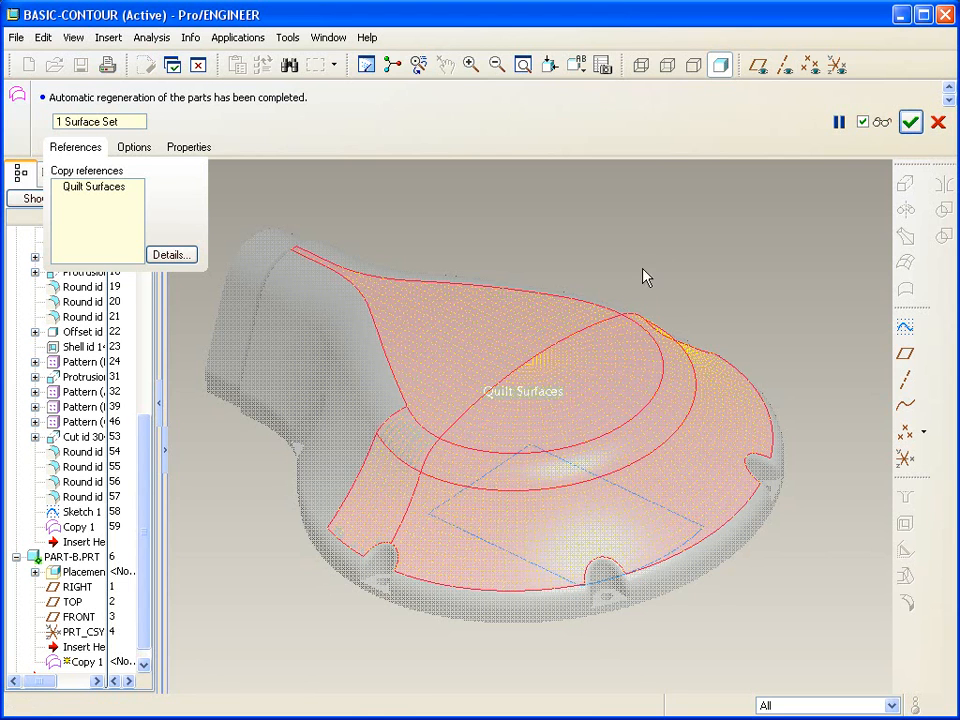
left_click(910, 123)
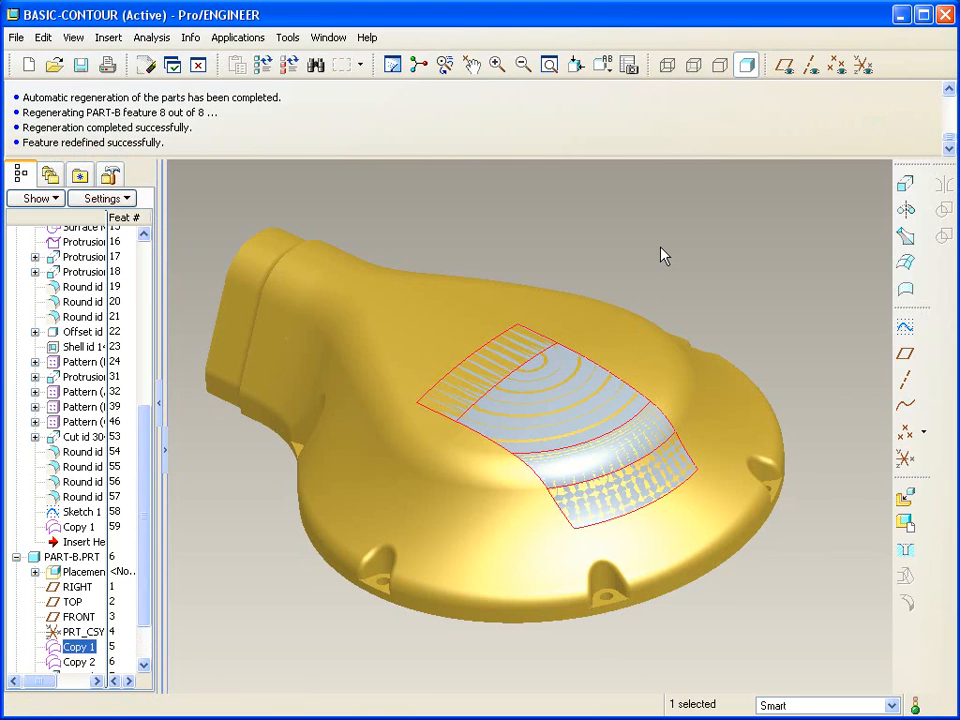
mouse_move(90, 577)
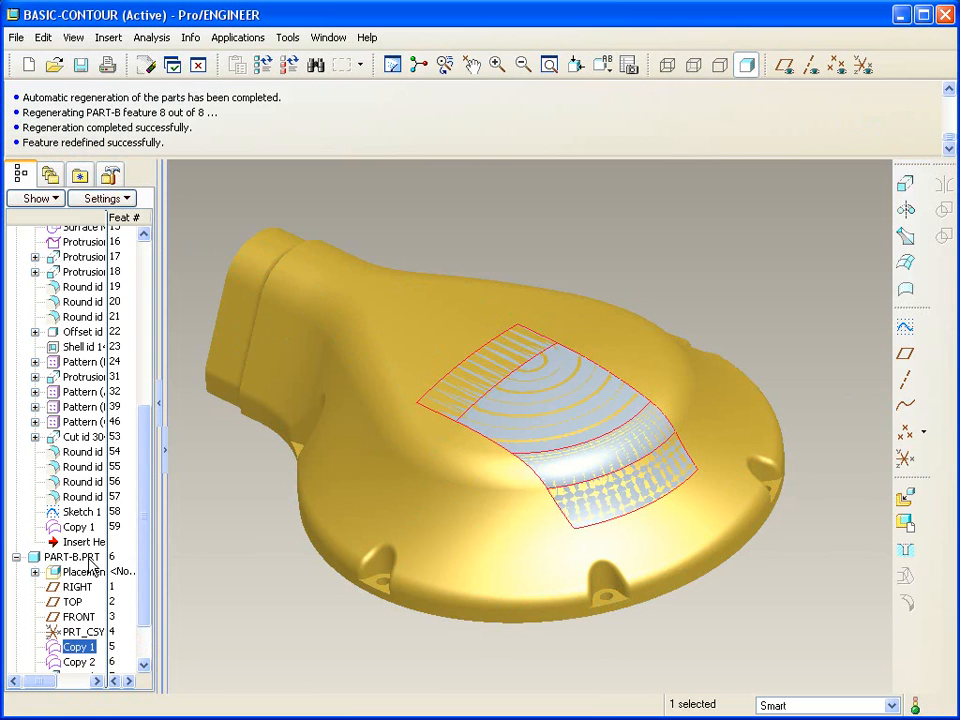
Open PART-B alone, inspect Extrude 1 and Thicken 1, and pick an insert corner edge to round
right_click(68, 556)
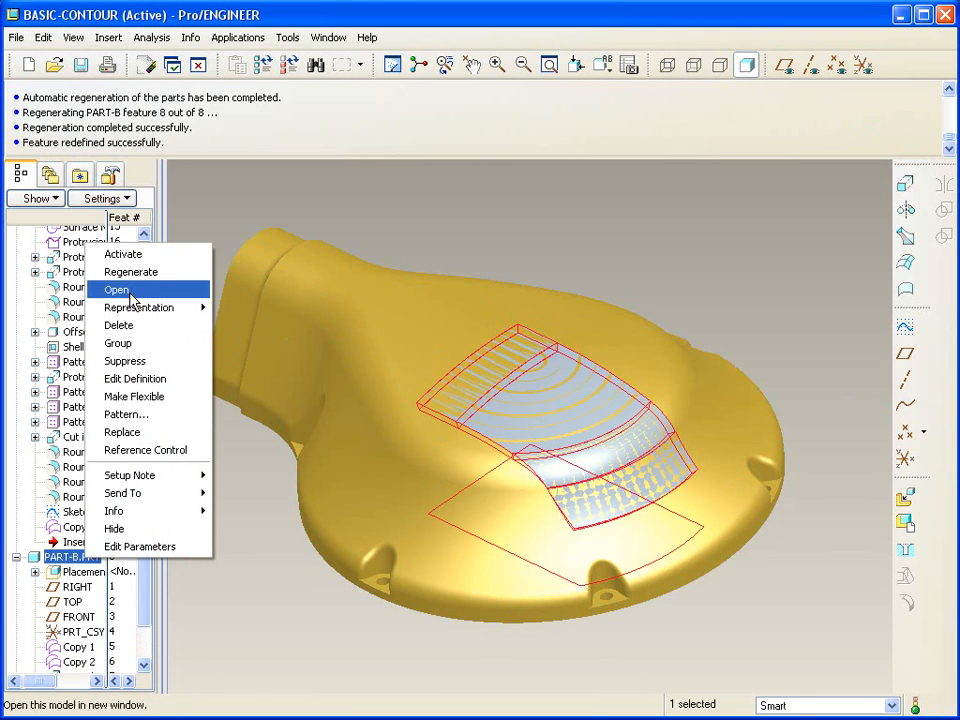
left_click(116, 289)
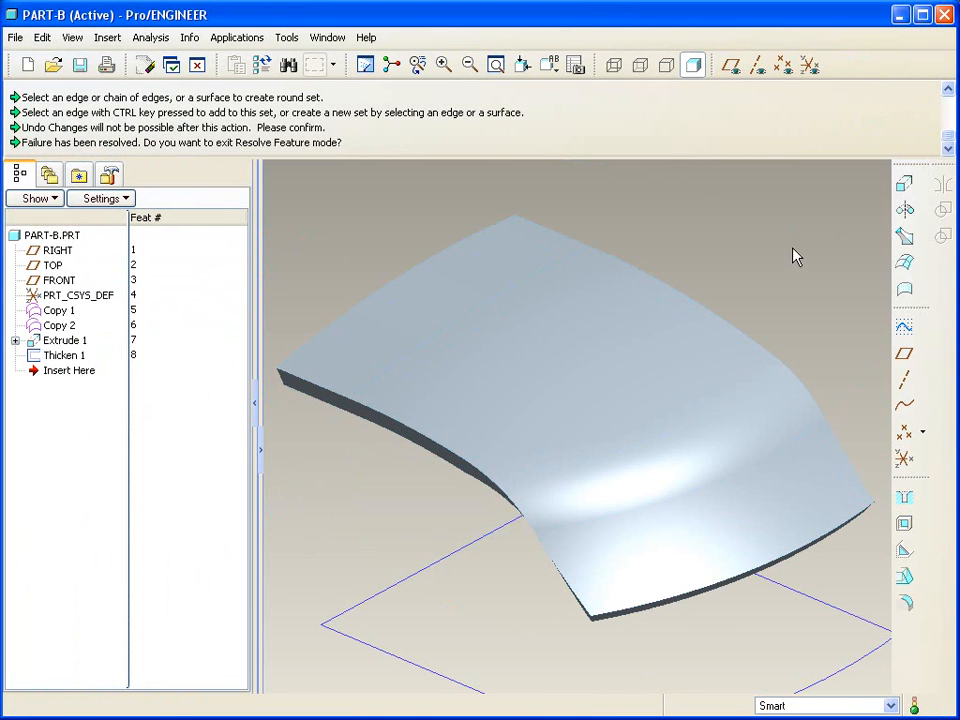
mouse_move(143, 343)
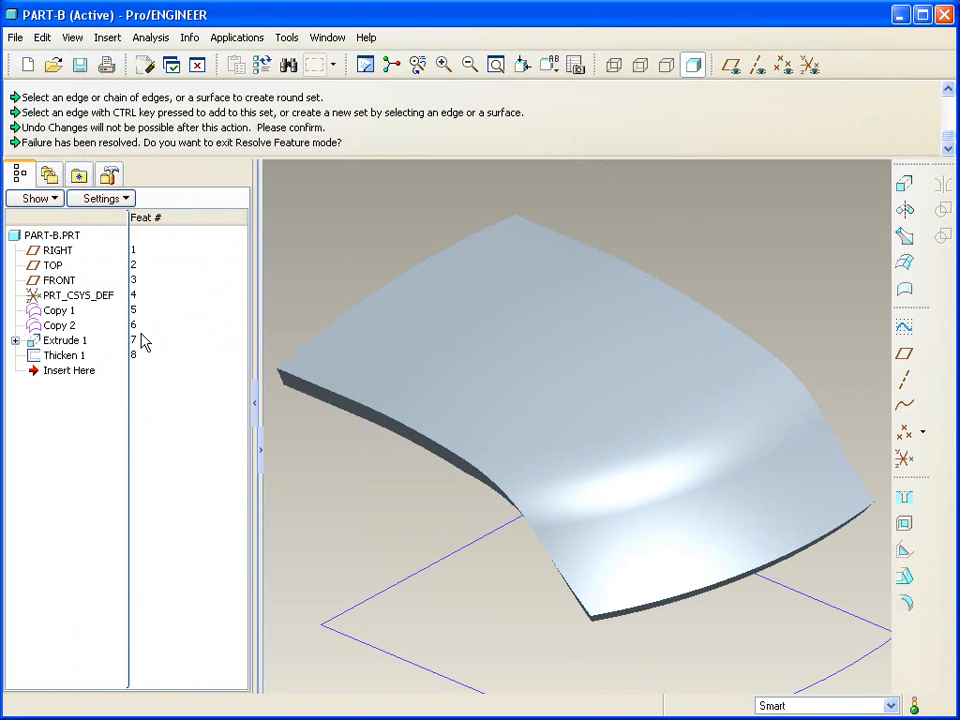
left_click(62, 340)
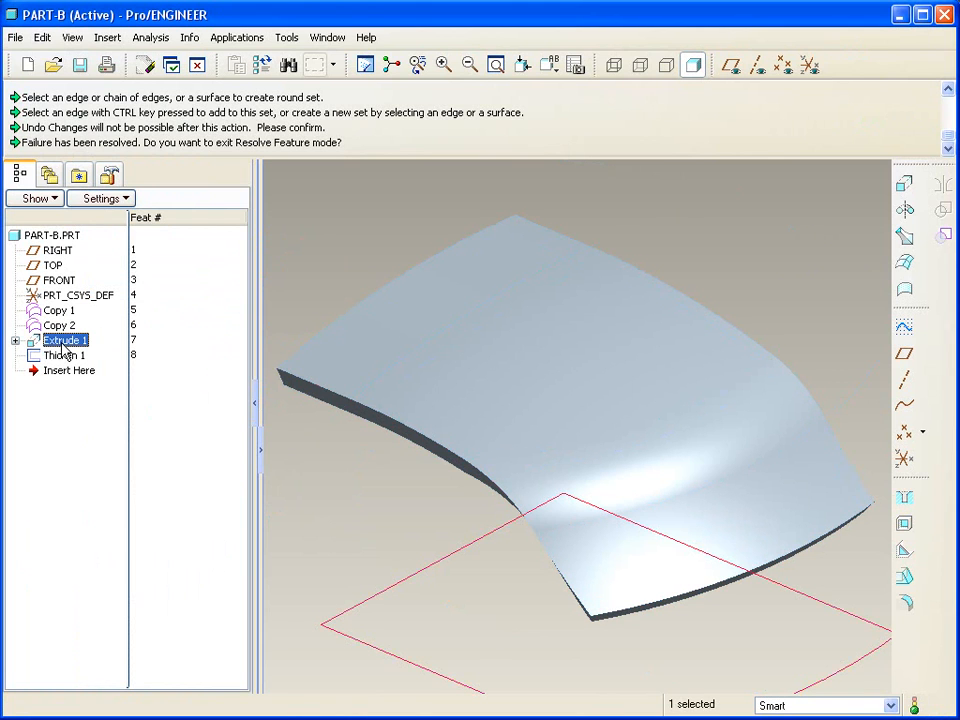
left_click(64, 355)
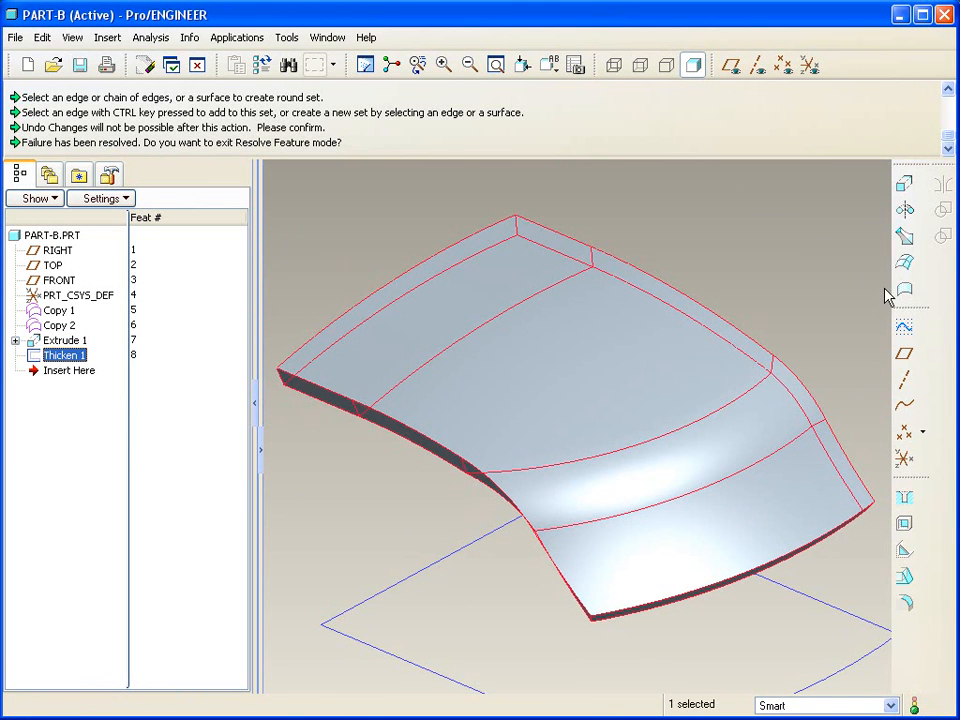
mouse_move(905, 207)
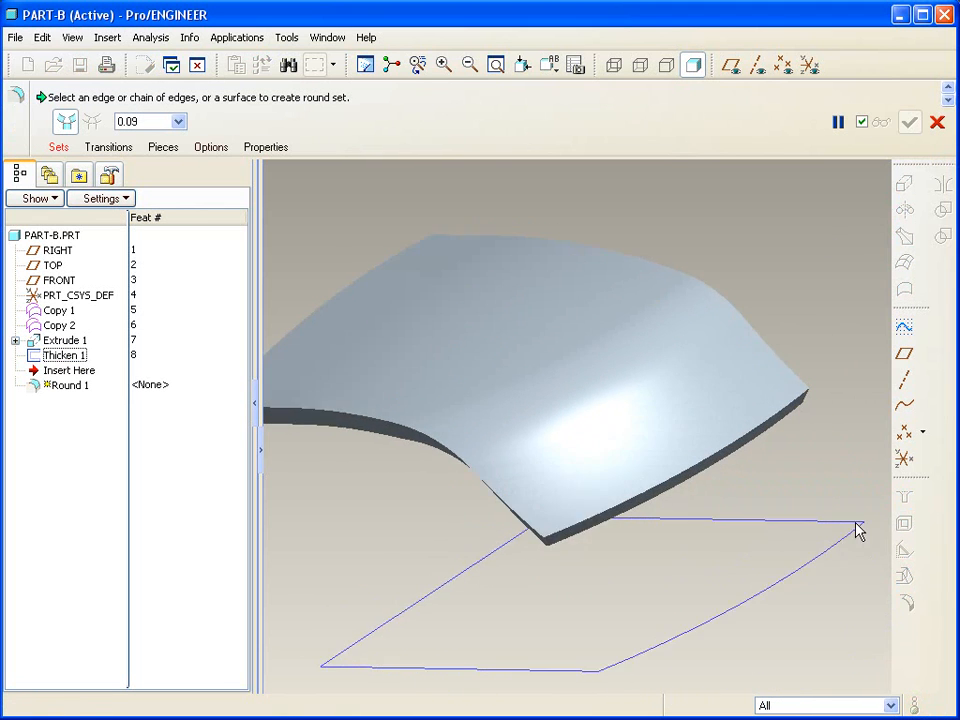
left_click(770, 353)
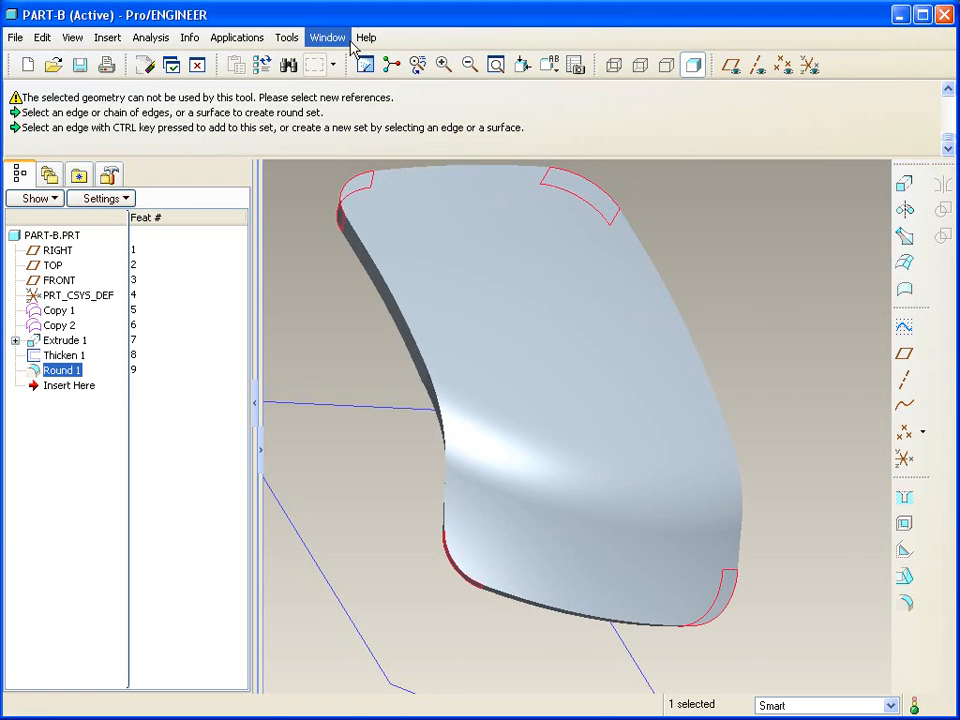
In BASIC-CONTOUR.ASM, cut PART-B out of SERVO-COVER using Component Operations > Cut Out
left_click(327, 37)
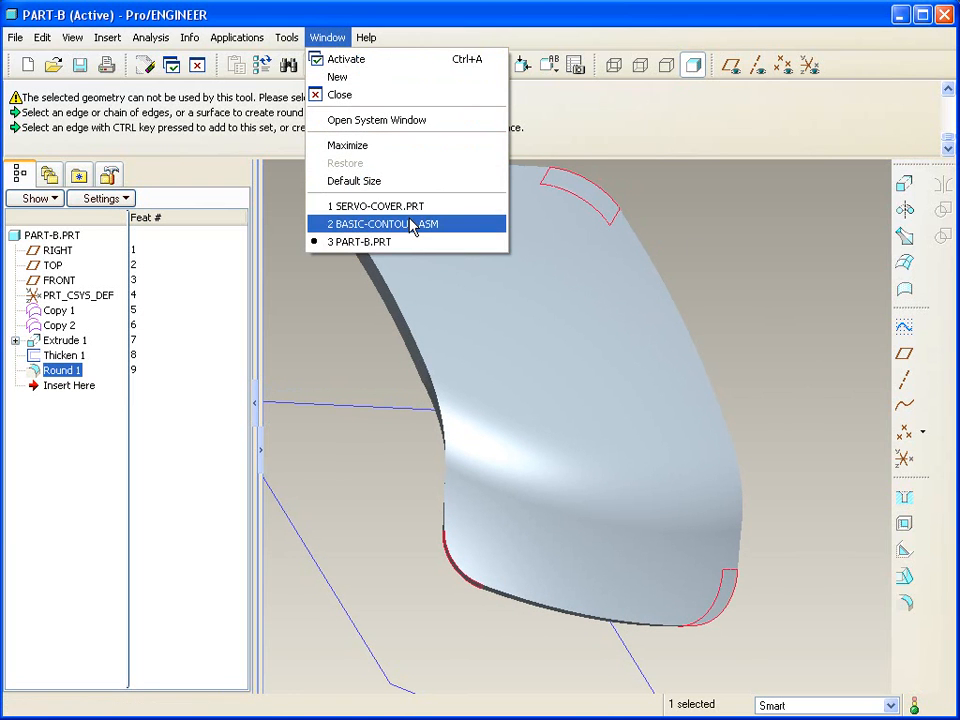
left_click(384, 223)
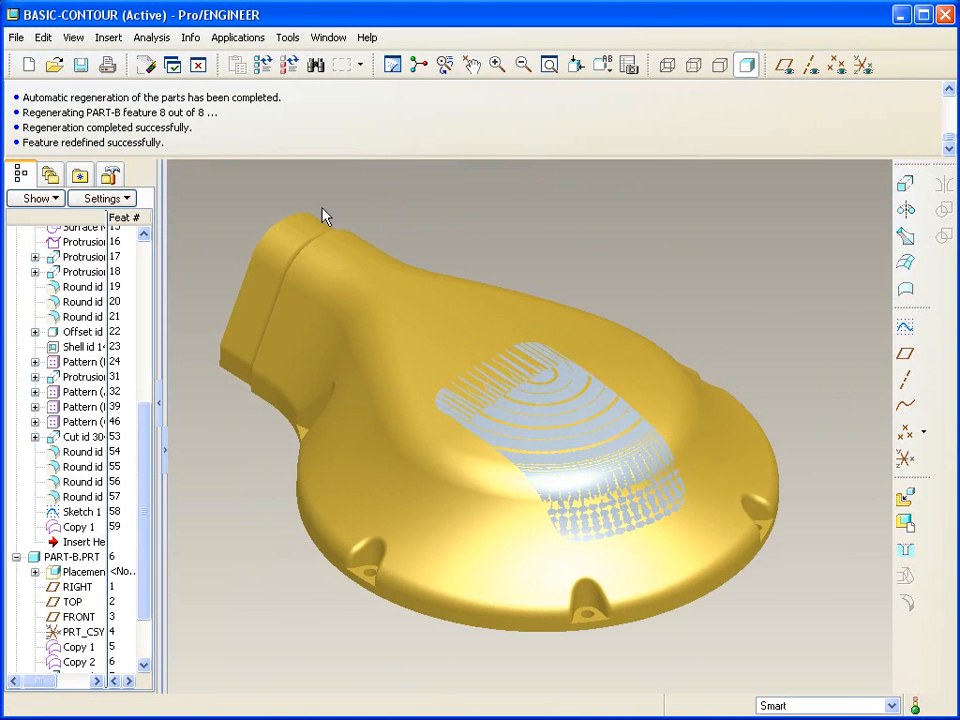
left_click(42, 38)
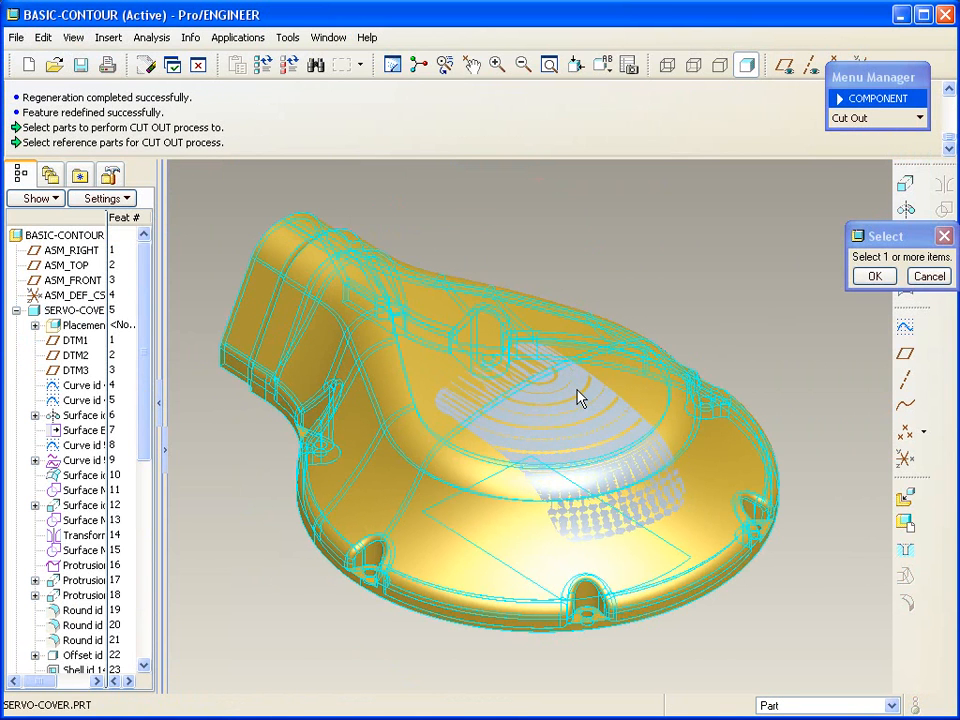
left_click(575, 398)
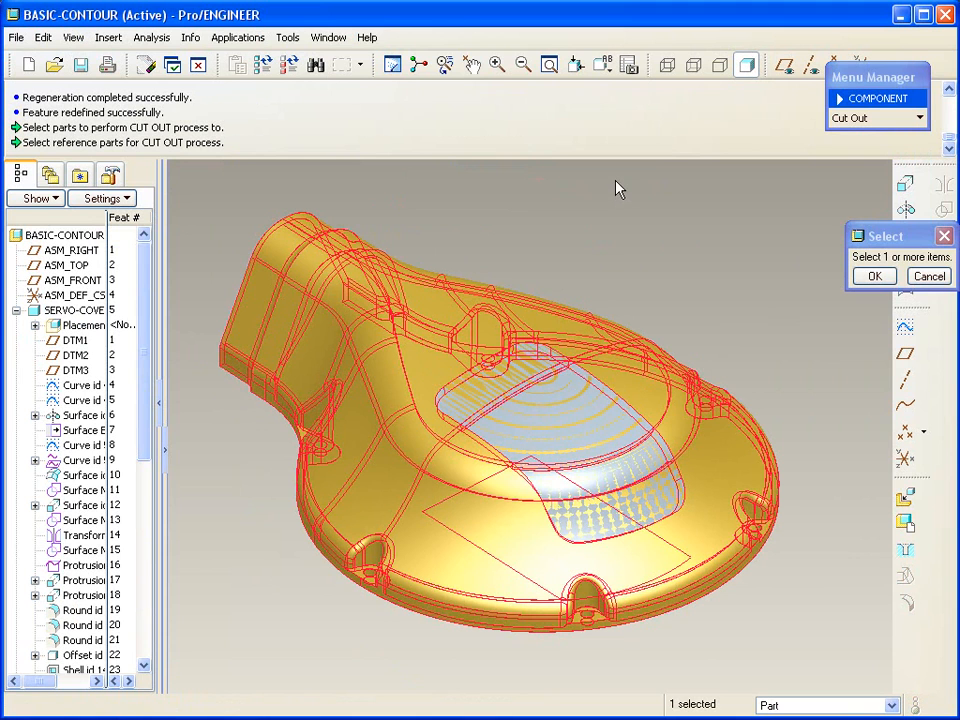
left_click(874, 276)
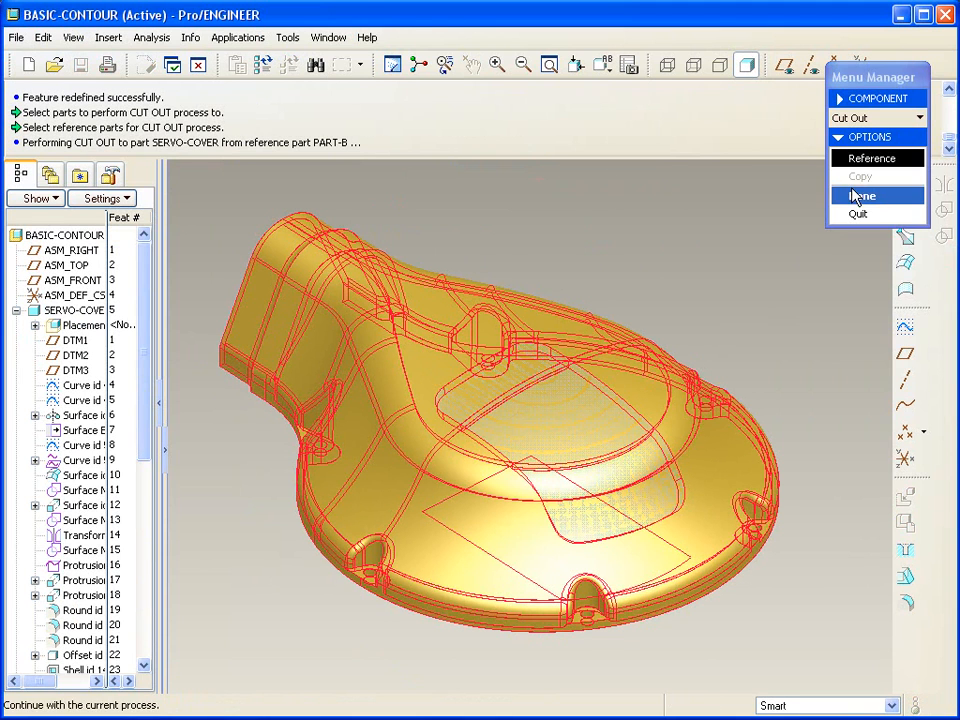
left_click(862, 195)
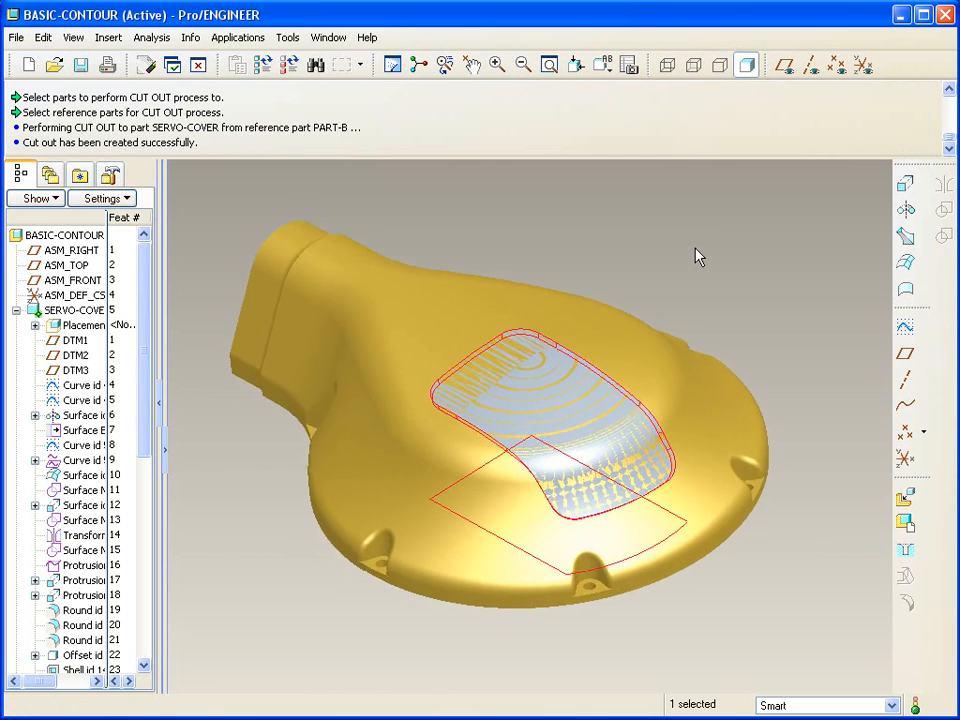
left_click(72, 309)
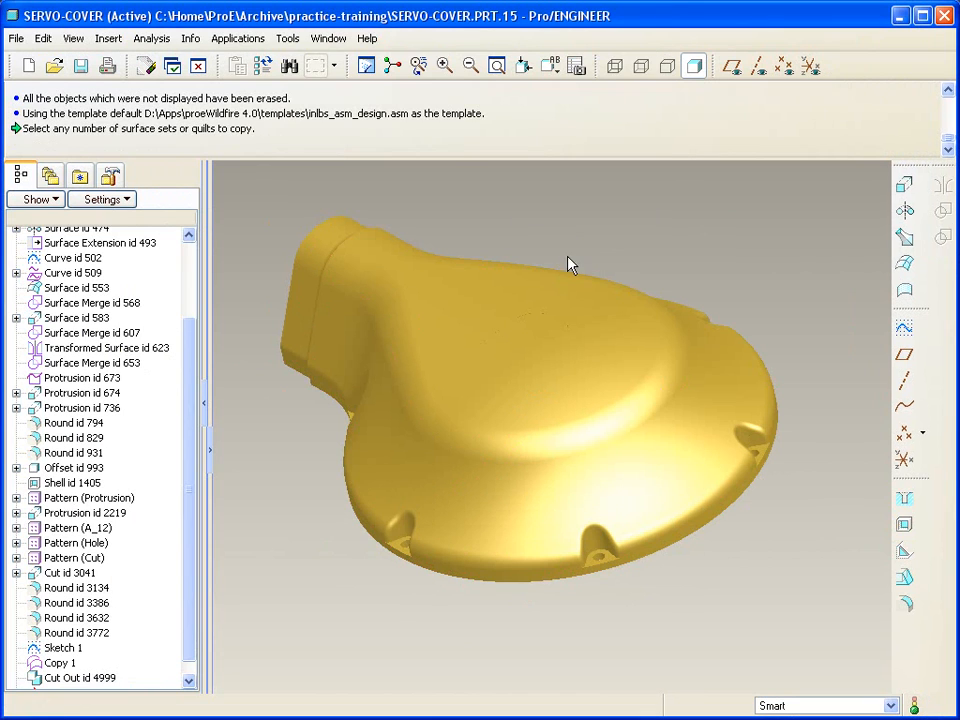
Hide SERVO-COVER's Copy 1 surface, then switch back to the BASIC-CONTOUR.ASM window
left_click(60, 662)
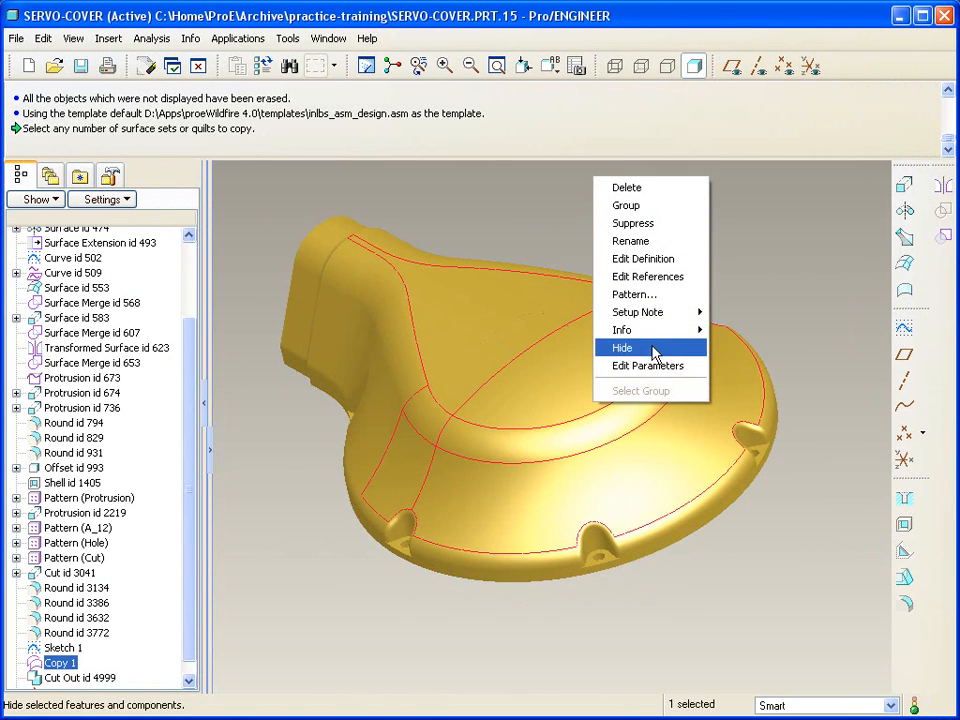
left_click(621, 347)
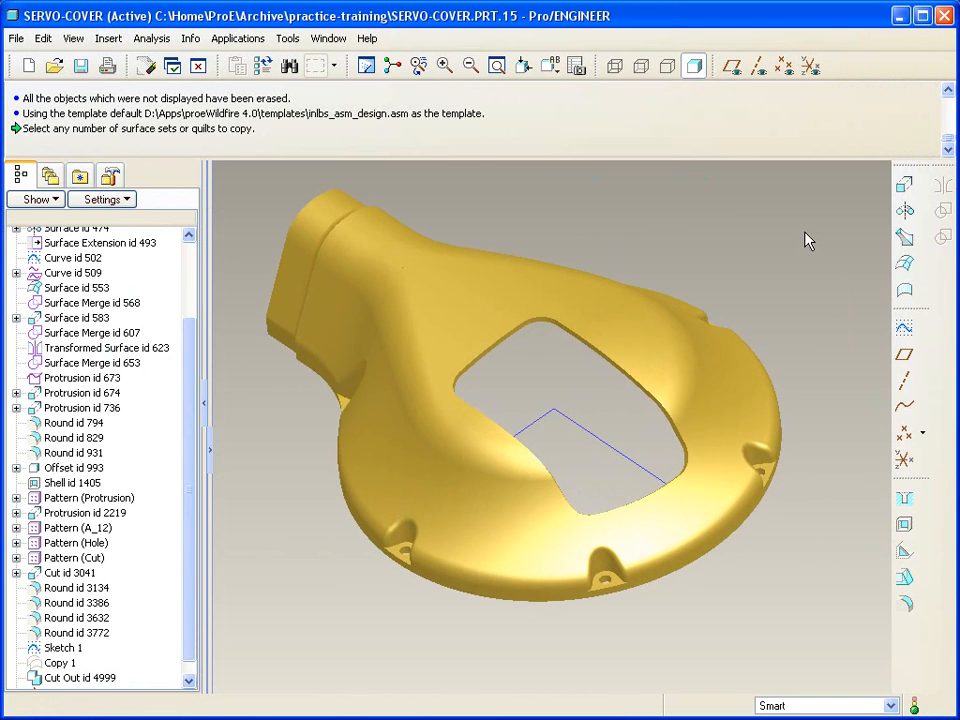
left_click(326, 38)
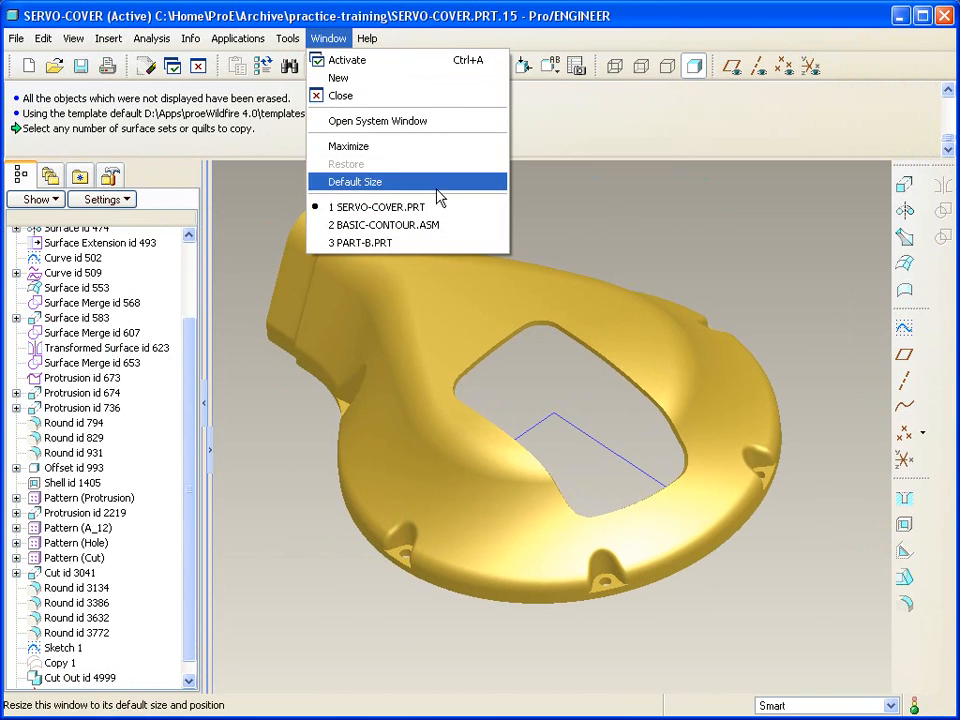
left_click(386, 224)
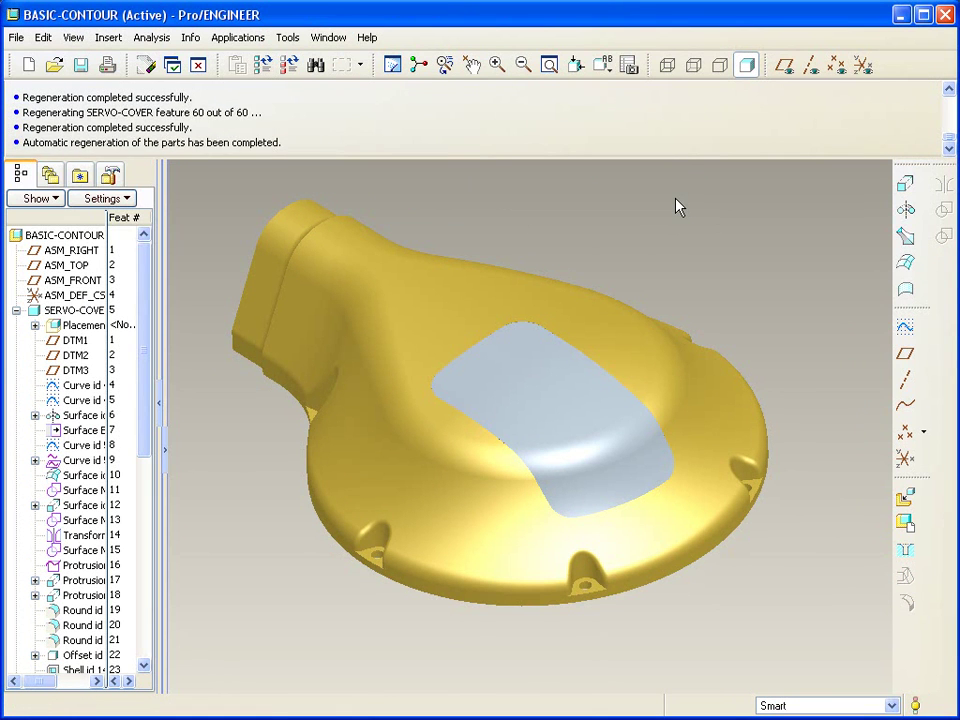
mouse_move(679, 218)
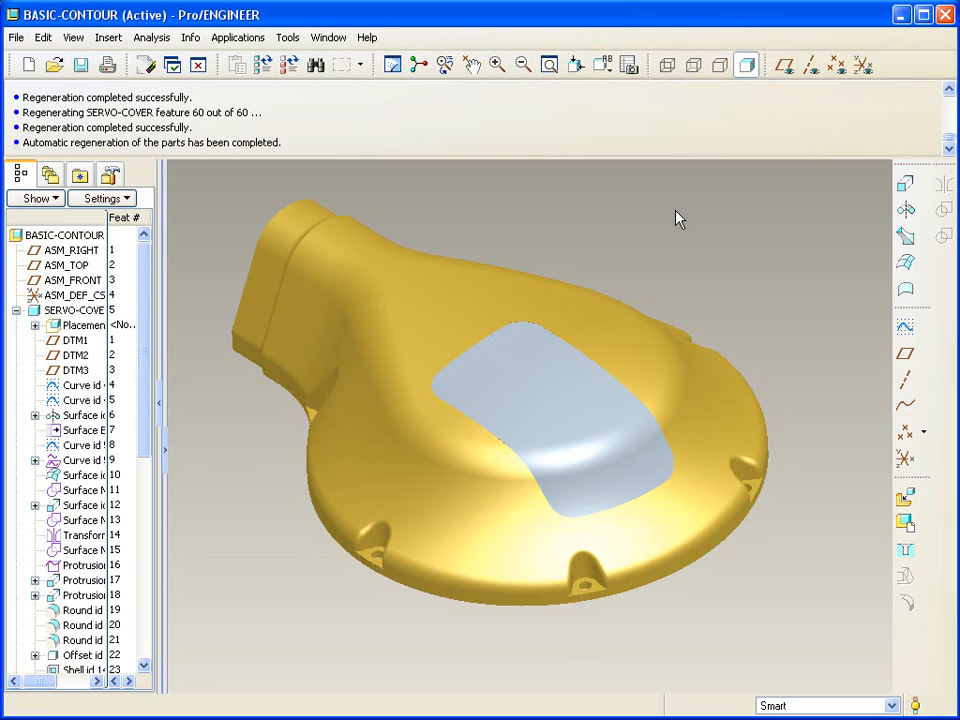